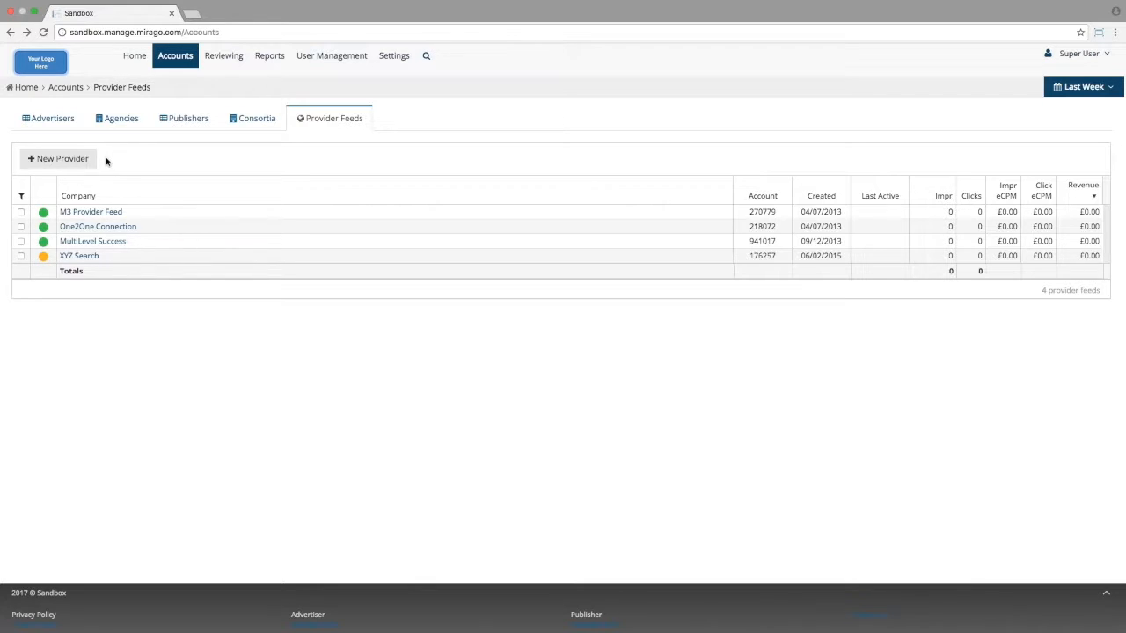
Step: Open the M3 Provider Feed account's Feeds list and start a new feed
{"action": "left_click", "coordinate": [90, 212]}
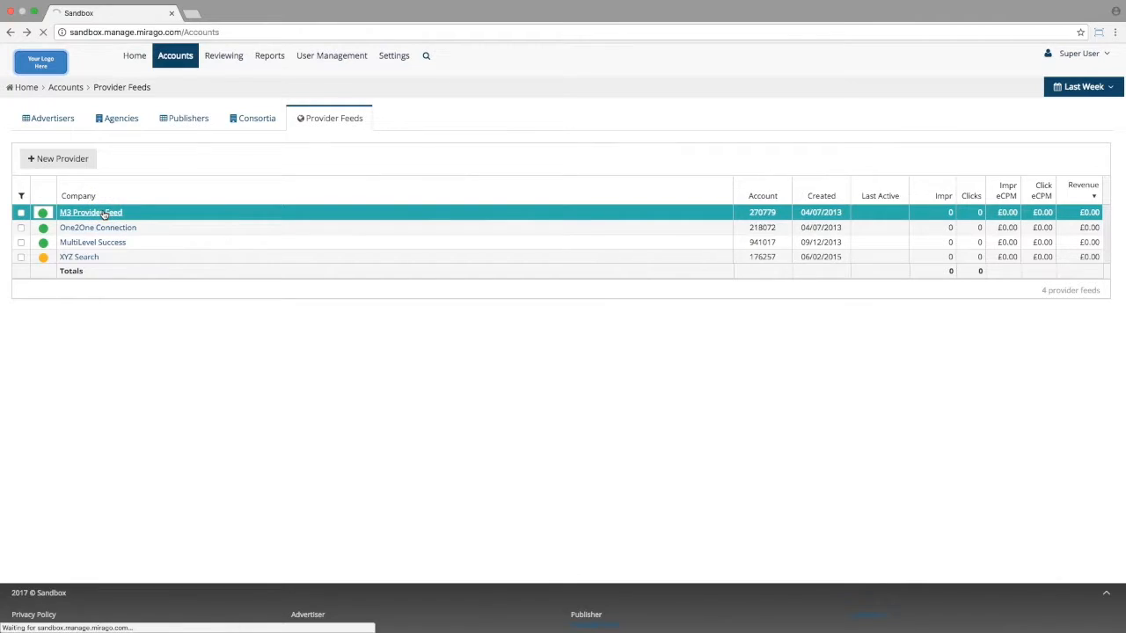
{"action": "left_click", "coordinate": [90, 212]}
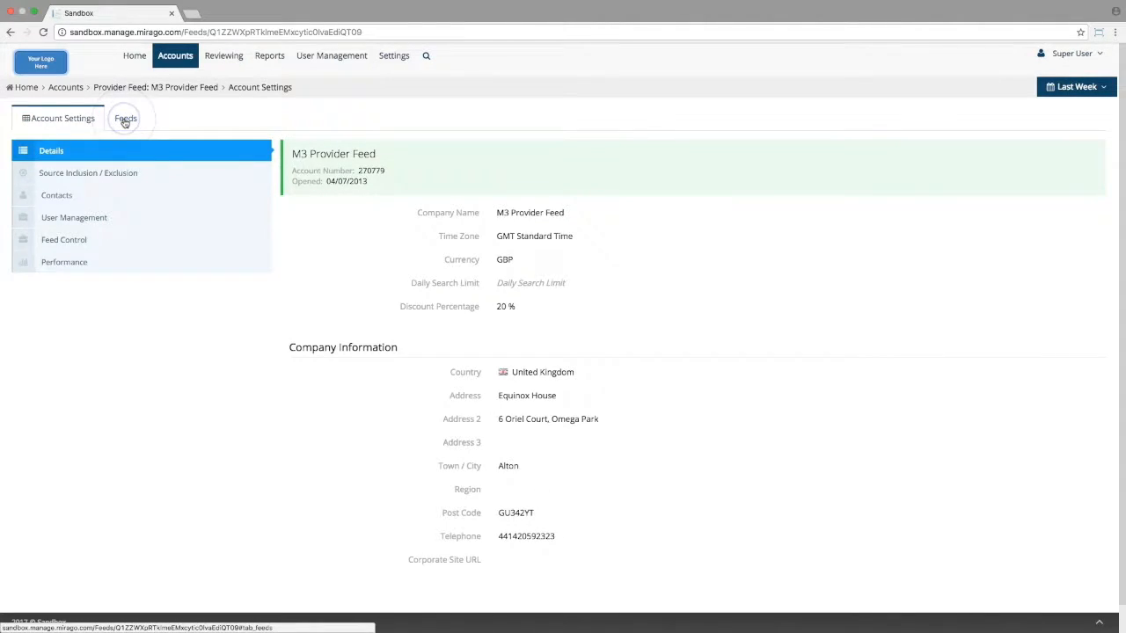
{"action": "left_click", "coordinate": [125, 118]}
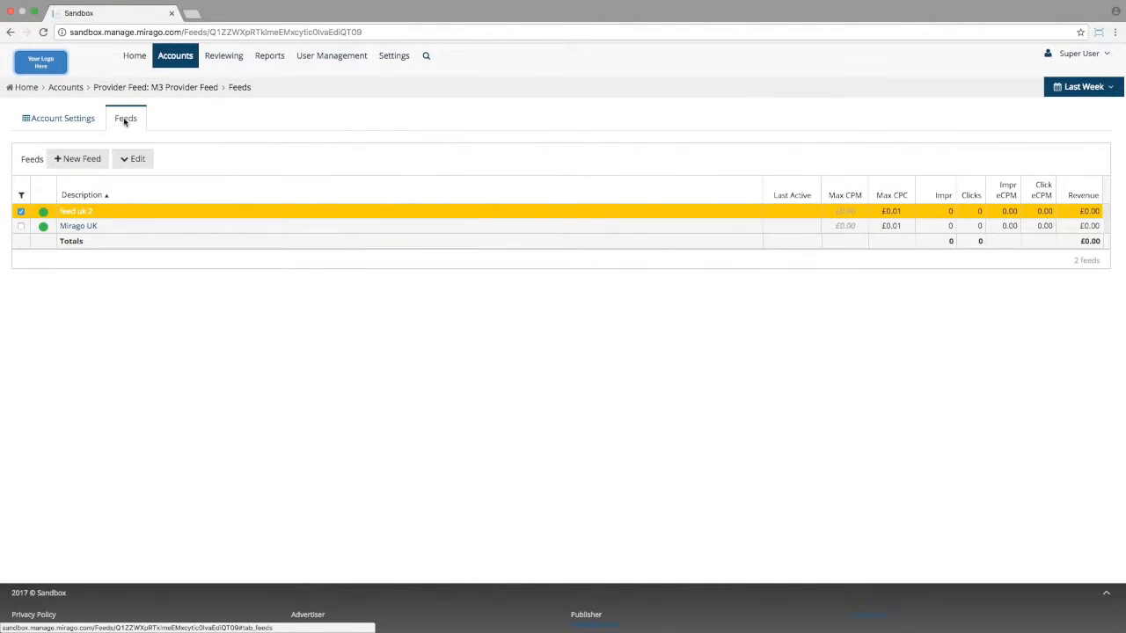
{"action": "left_click", "coordinate": [76, 211]}
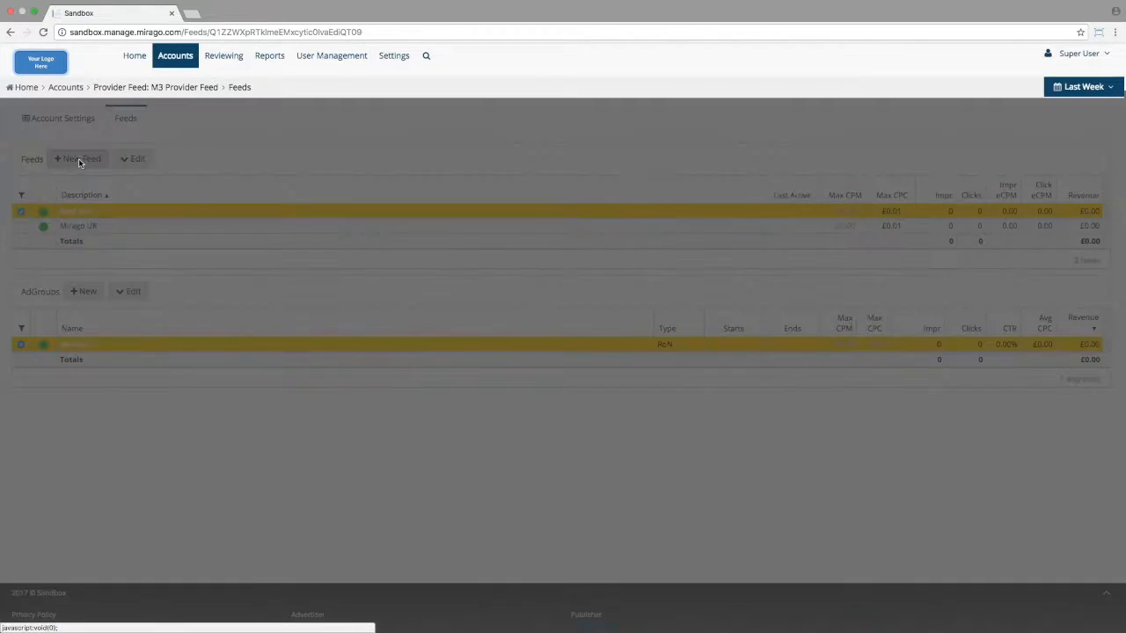
Step: Select the Text network under Tertiary Network and enter the description 'Text Ad Feed'
{"action": "left_click", "coordinate": [80, 159]}
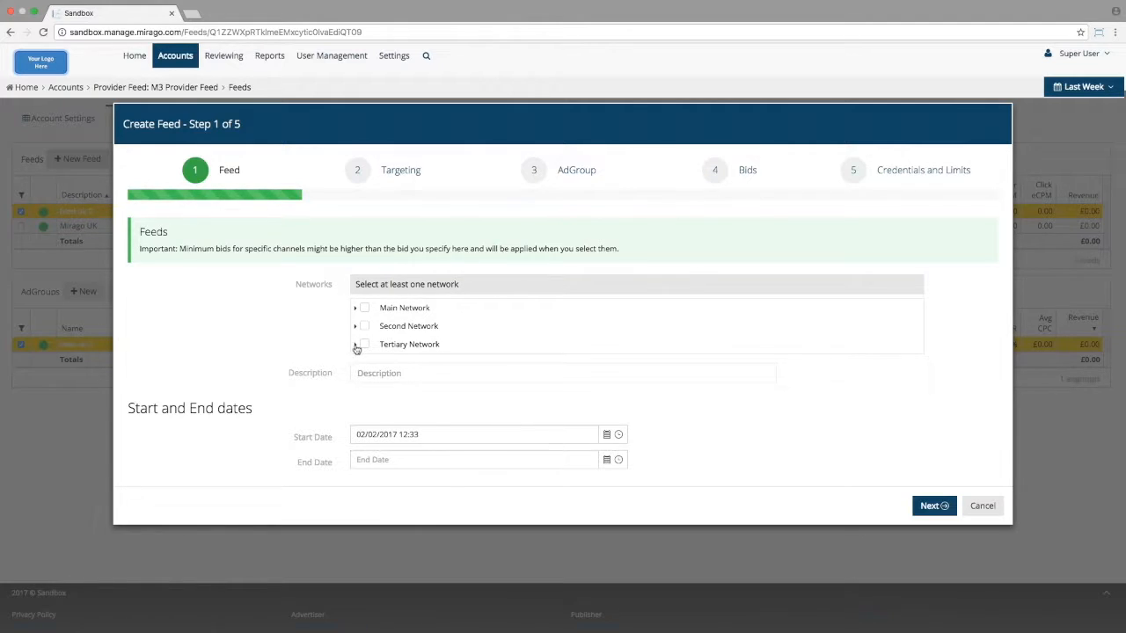
{"action": "left_click", "coordinate": [353, 344]}
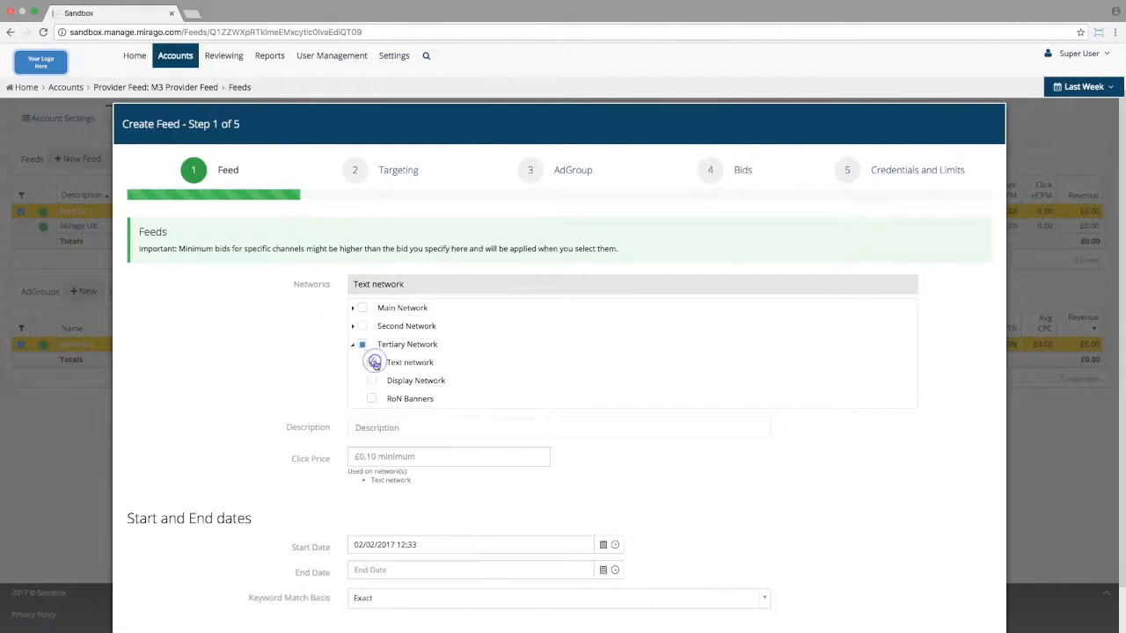
{"action": "left_click", "coordinate": [371, 361]}
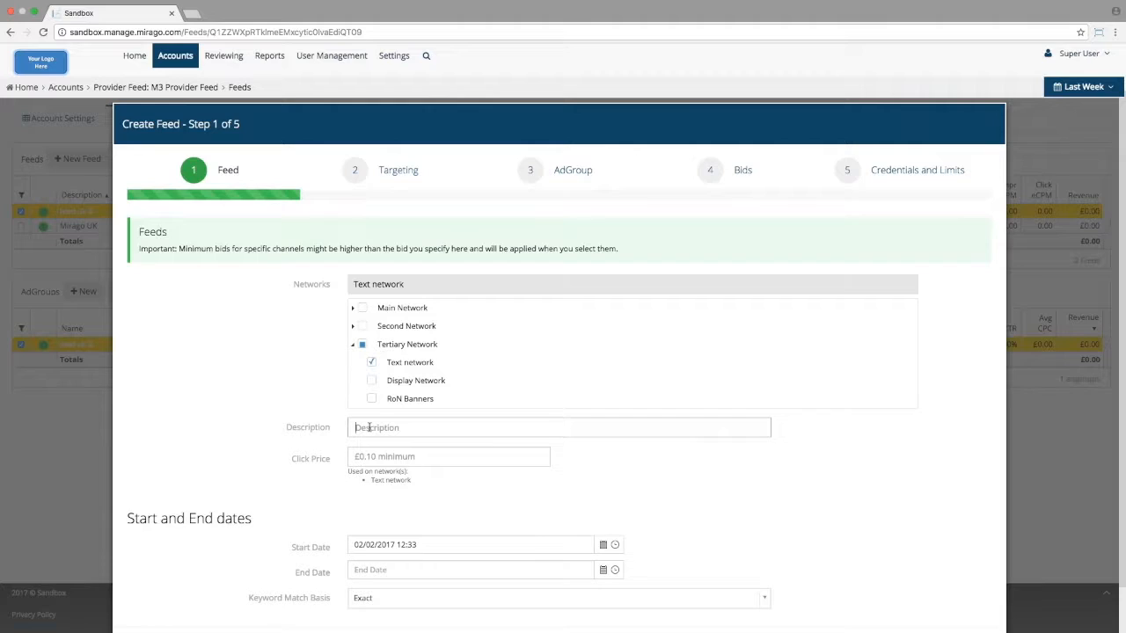
{"action": "type", "text": "Text"}
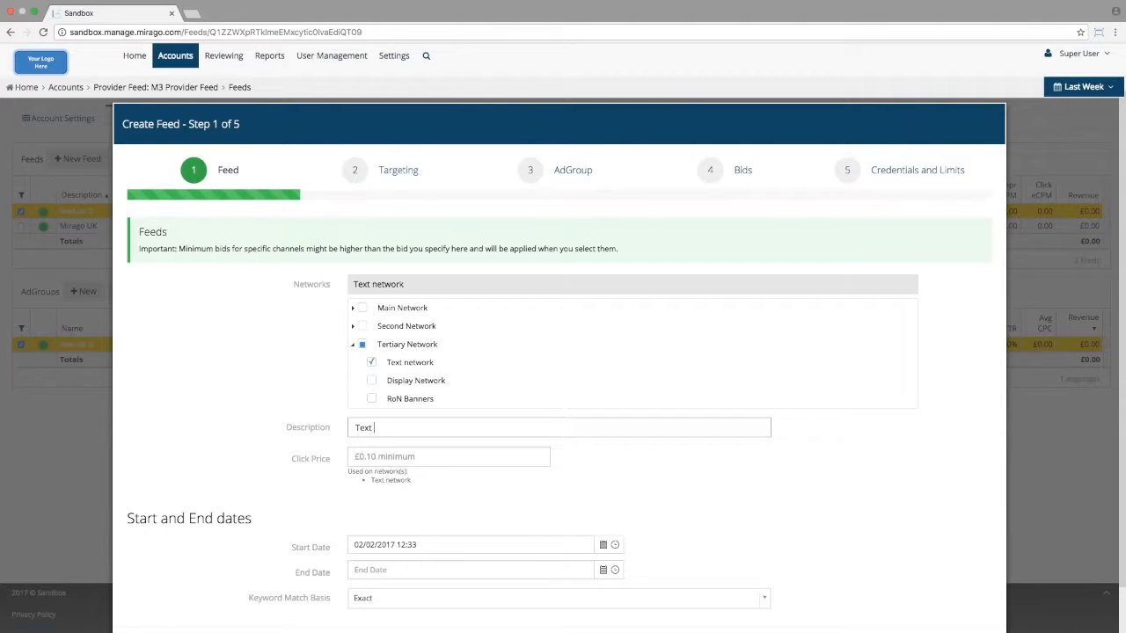
{"action": "type", "text": "Ad F"}
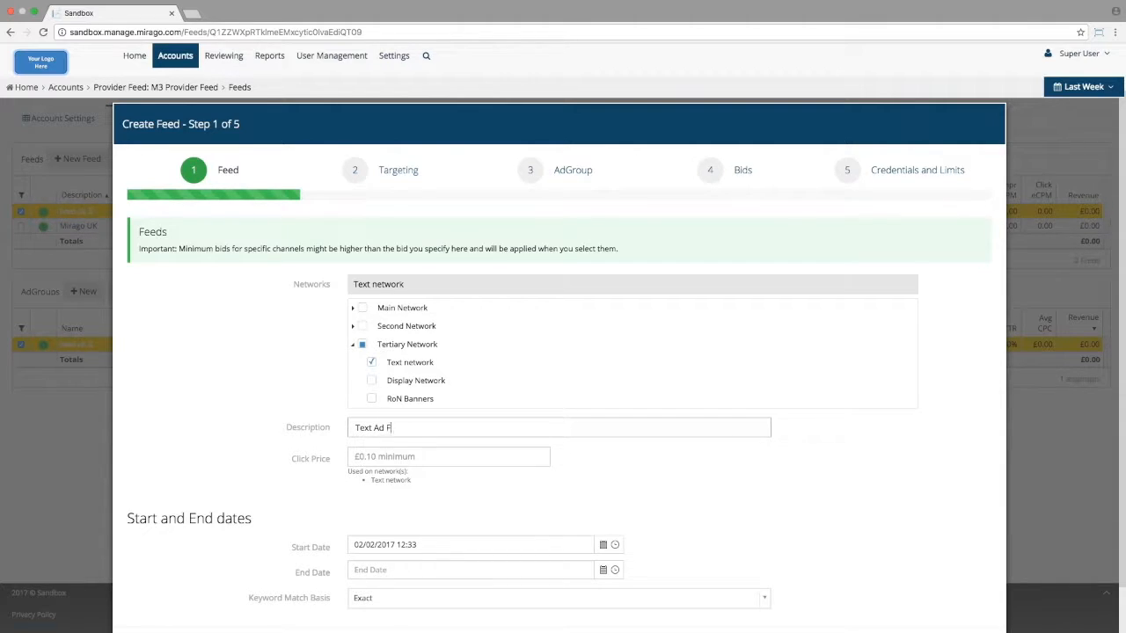
{"action": "type", "text": "eed"}
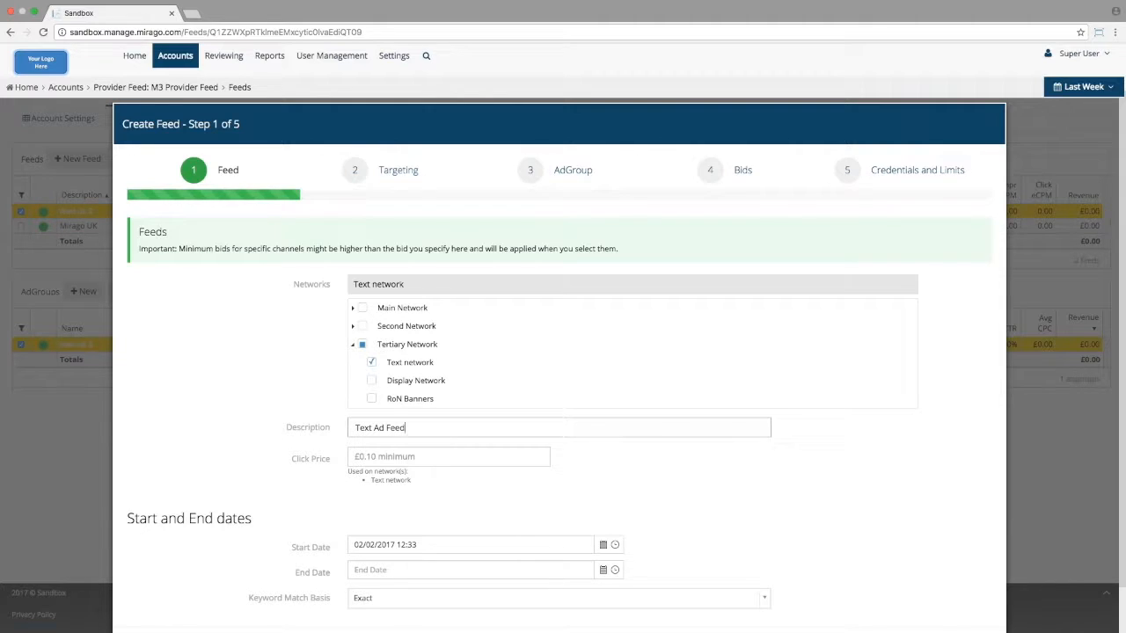
Step: Enter a click price of .10, leaving the existing start and end dates
{"action": "left_click", "coordinate": [449, 456]}
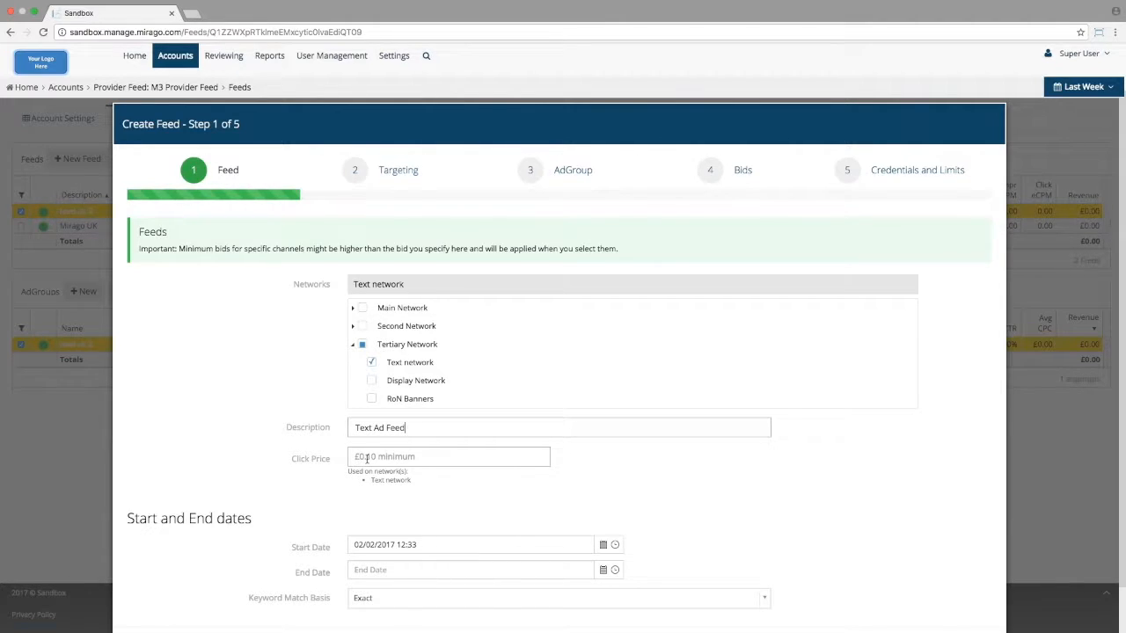
{"action": "left_click", "coordinate": [449, 457]}
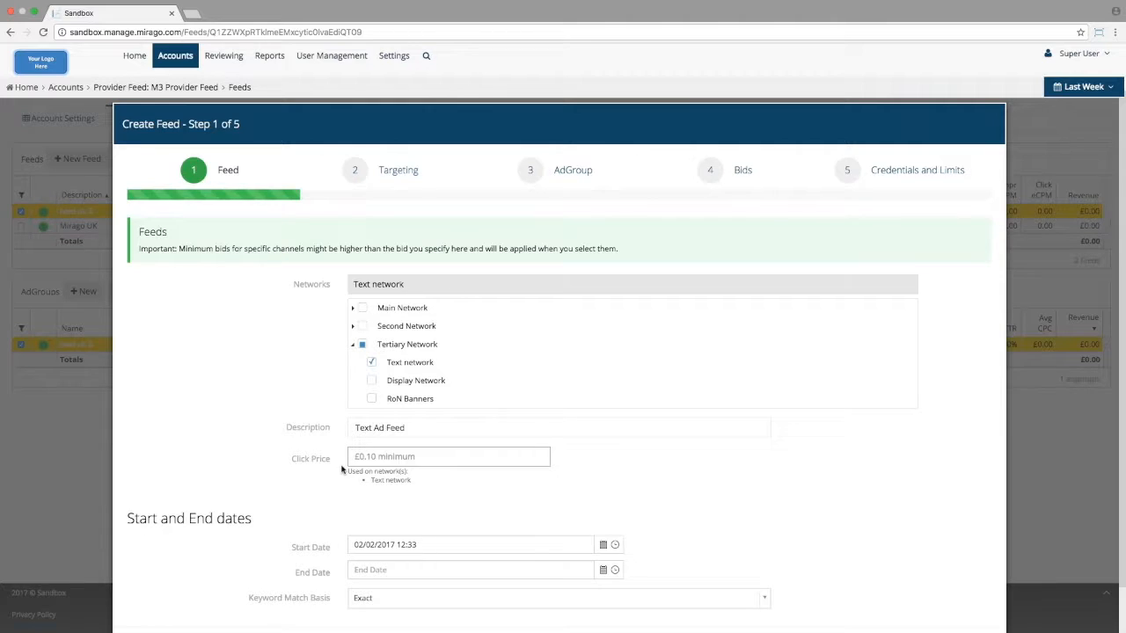
{"action": "left_click", "coordinate": [448, 456]}
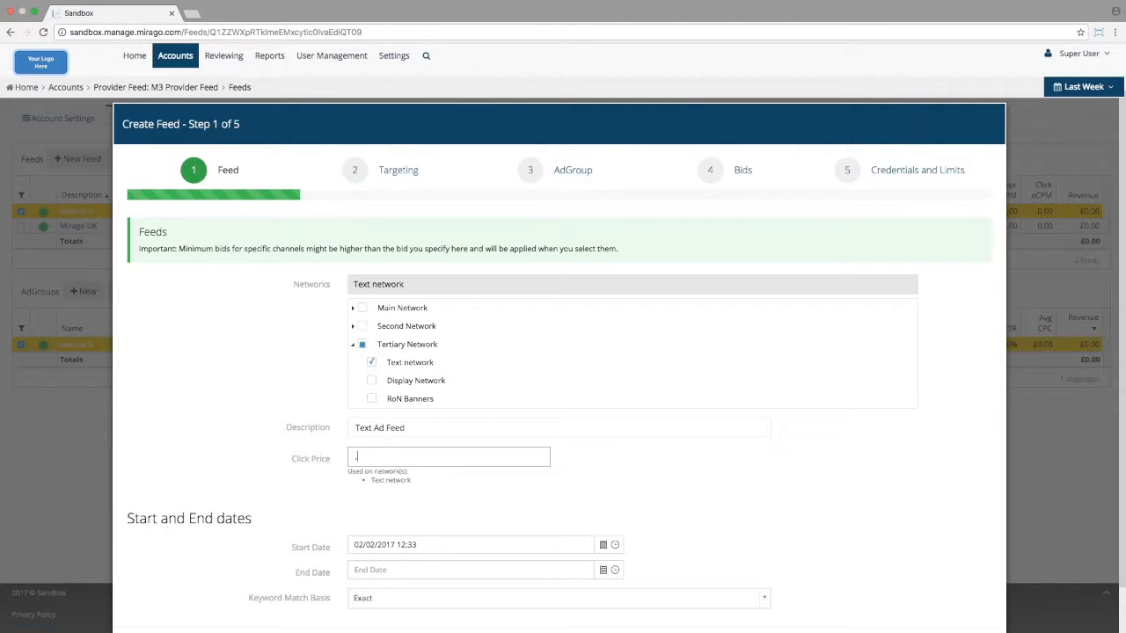
{"action": "type", "text": ".10"}
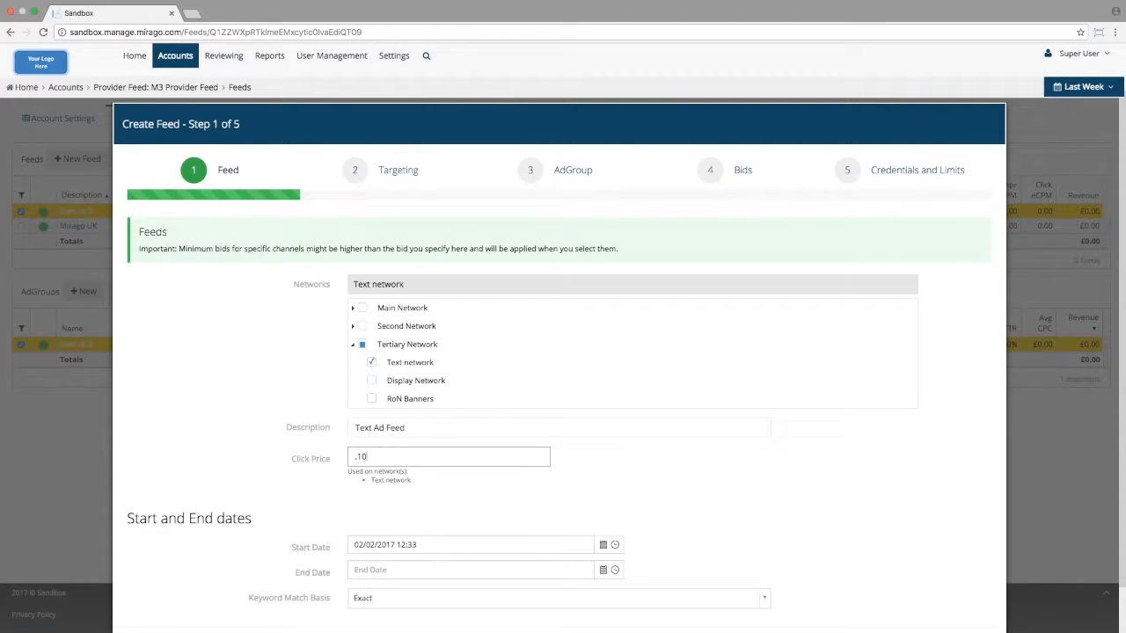
{"action": "mouse_move", "coordinate": [267, 451]}
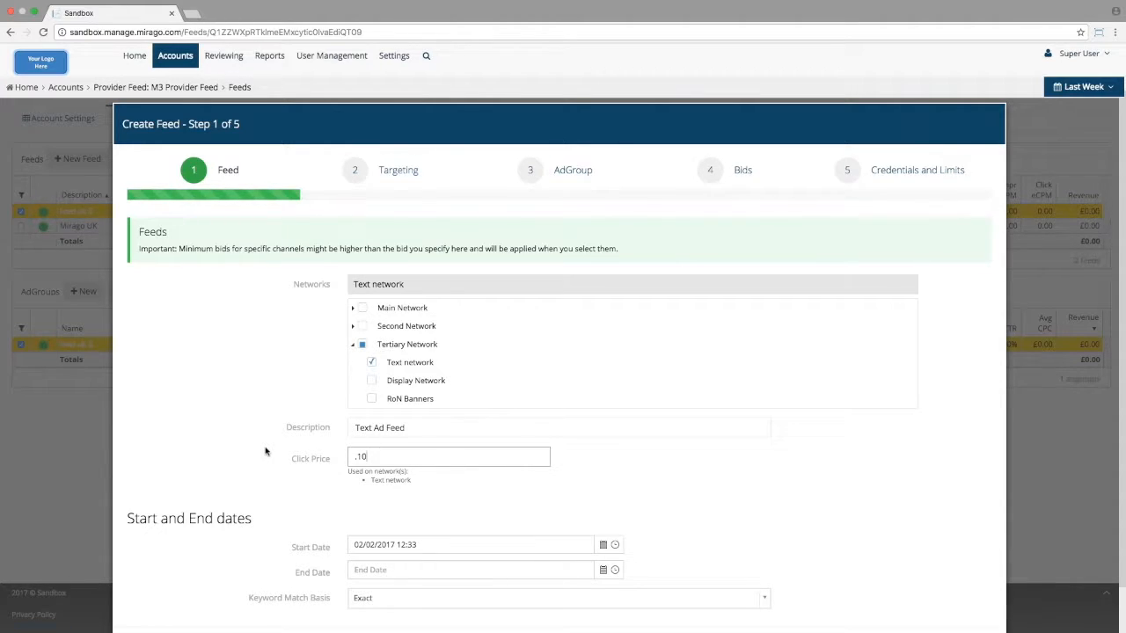
{"action": "mouse_move", "coordinate": [310, 512]}
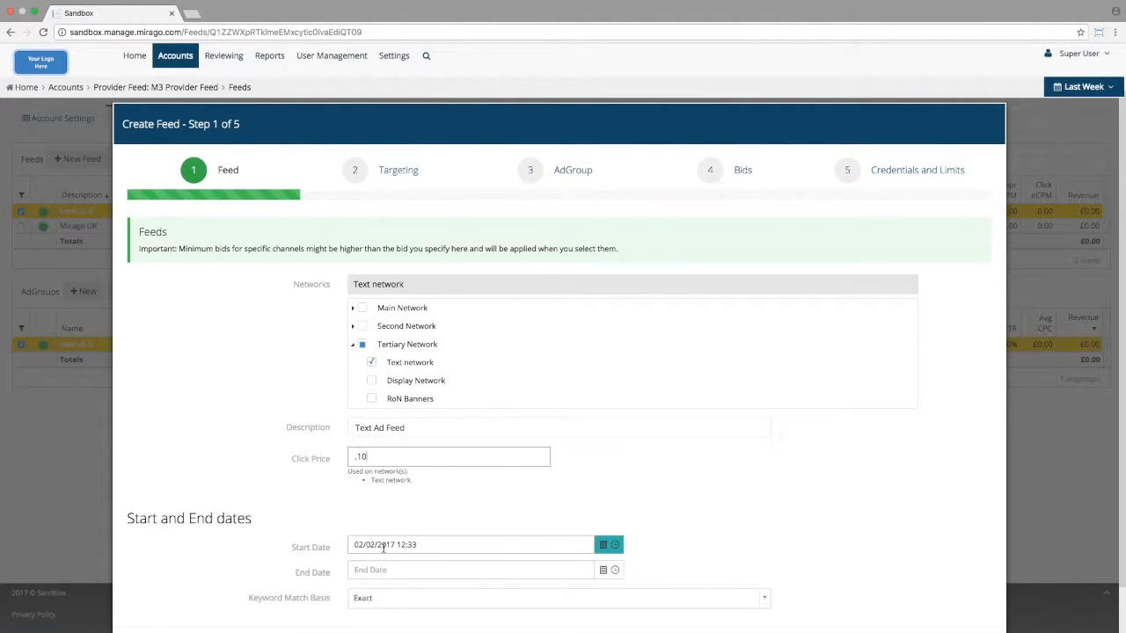
{"action": "left_click", "coordinate": [471, 569]}
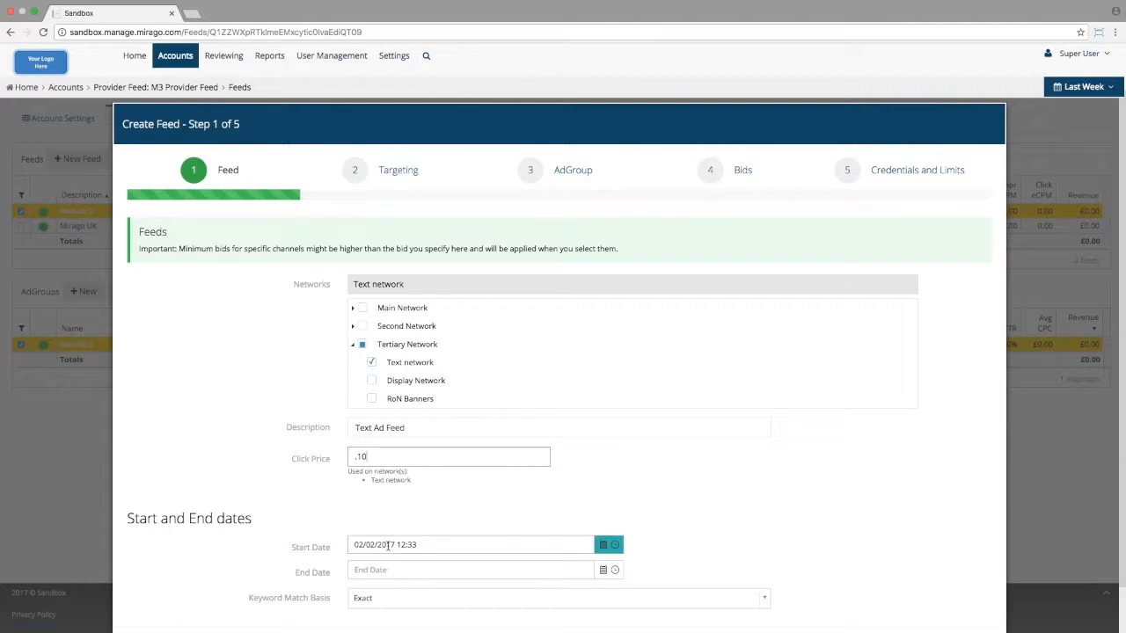
{"action": "left_click", "coordinate": [470, 569]}
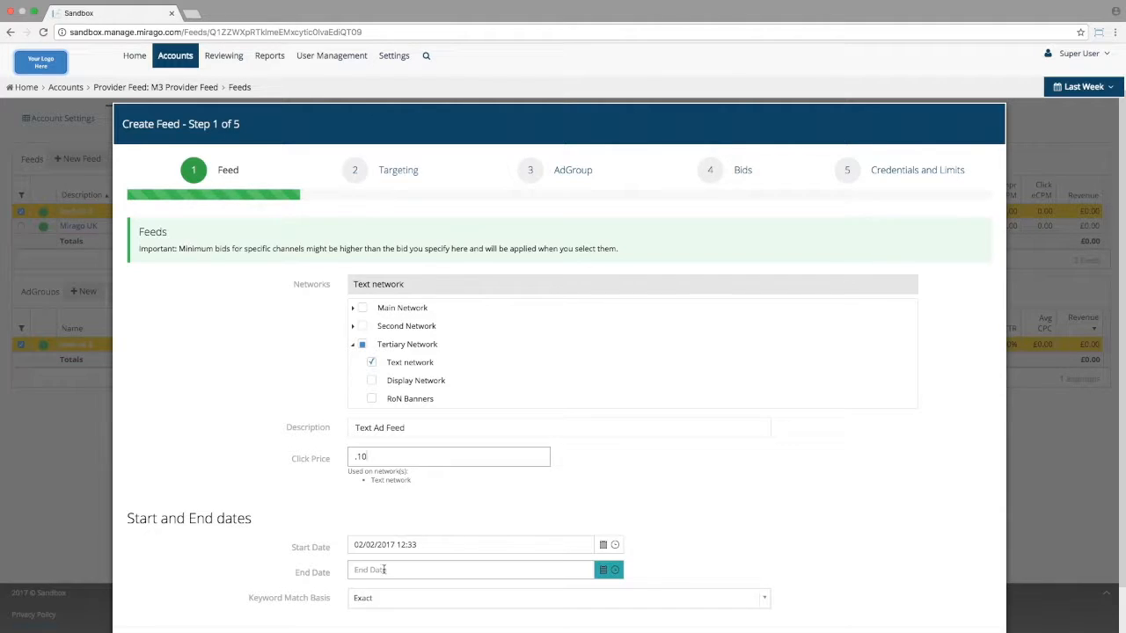
{"action": "scroll", "scroll_direction": "down", "scroll_amount": 3}
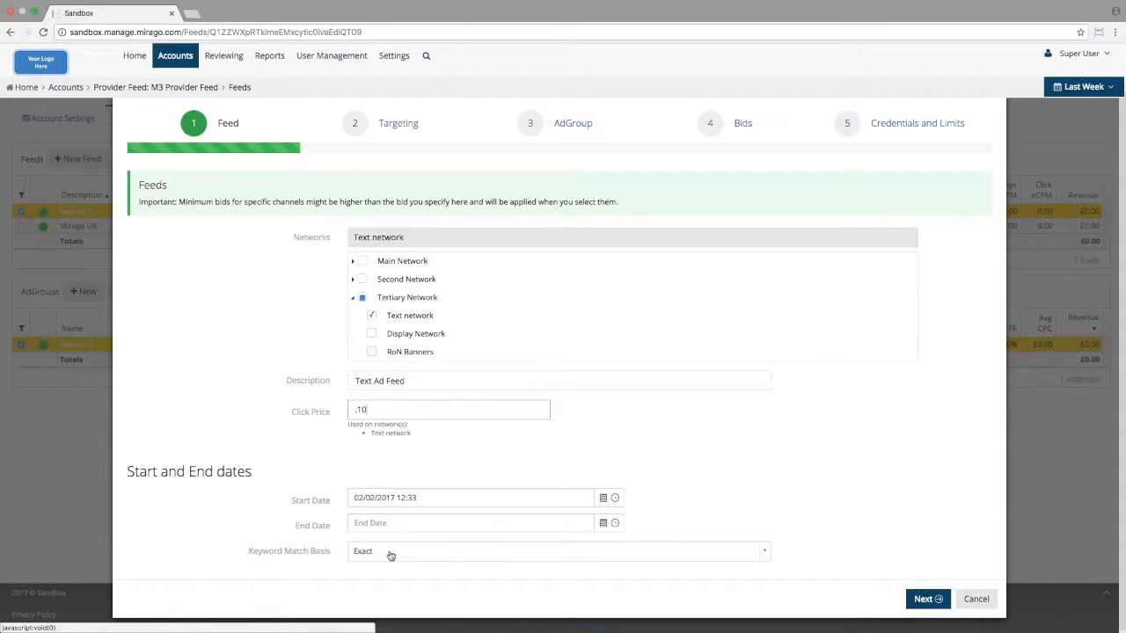
Step: Set Keyword Match Basis to Phrase instead of Exact
{"action": "left_click", "coordinate": [558, 552]}
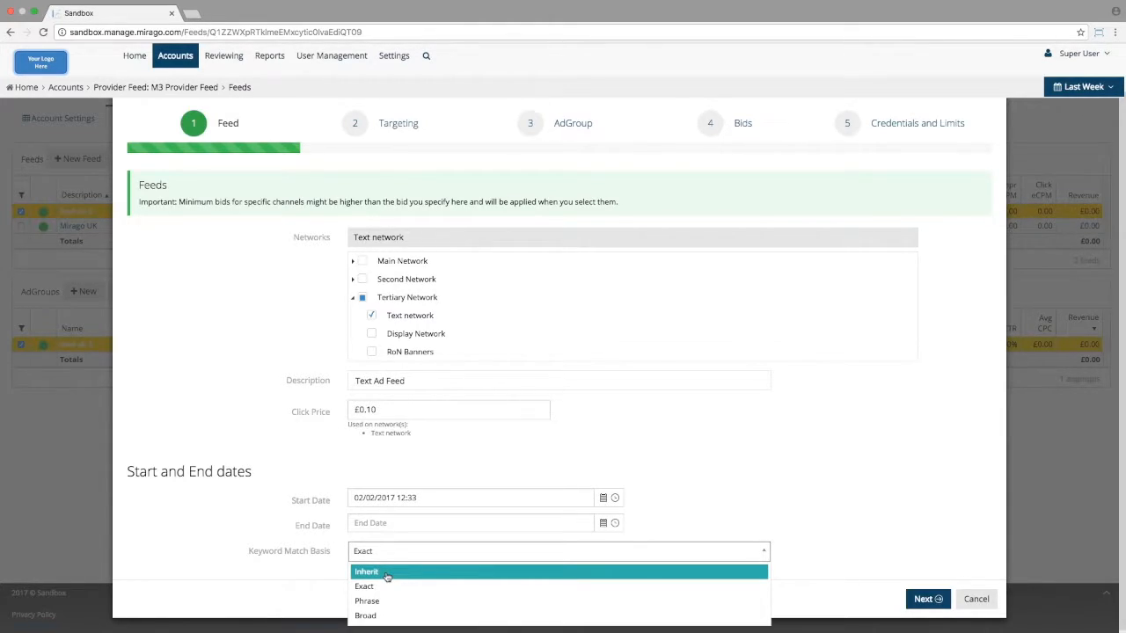
{"action": "mouse_move", "coordinate": [383, 587]}
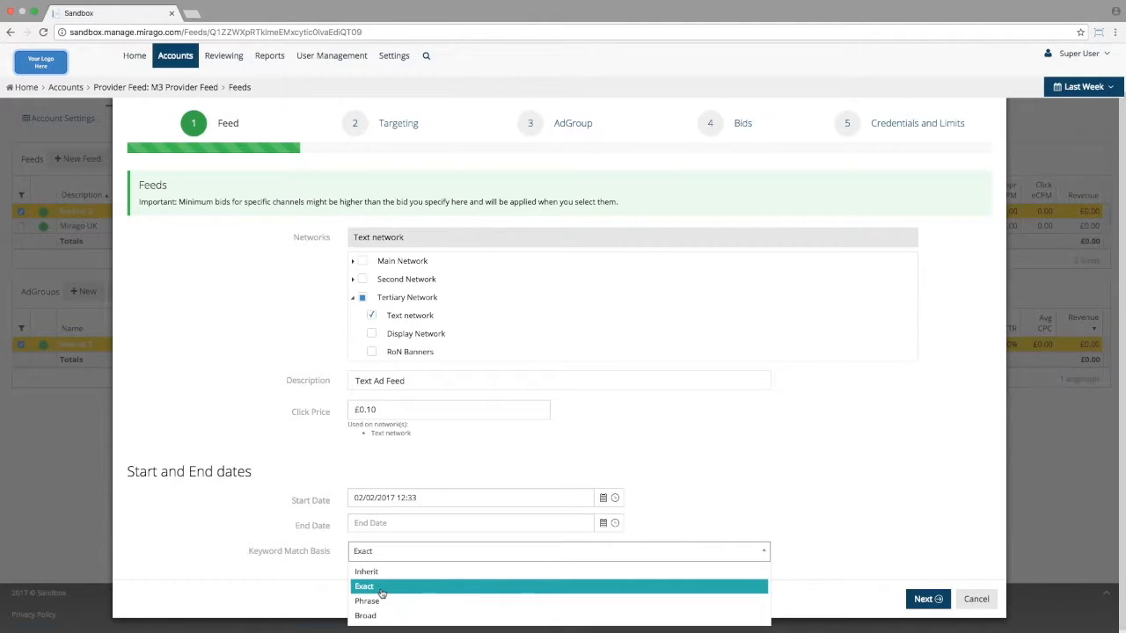
{"action": "mouse_move", "coordinate": [367, 601]}
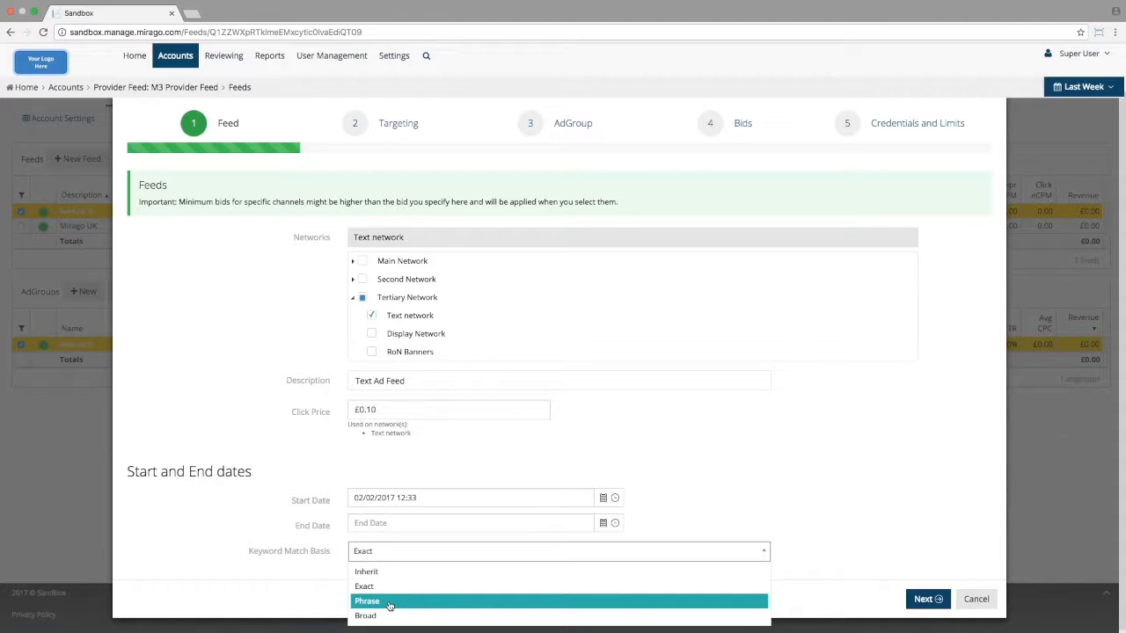
{"action": "mouse_move", "coordinate": [390, 611]}
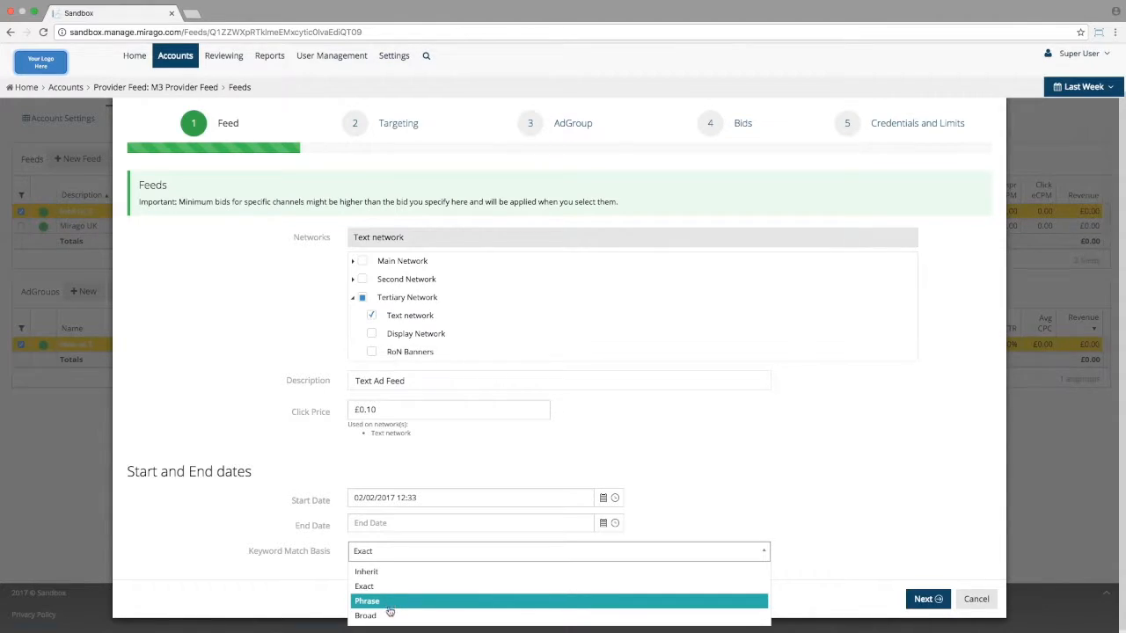
{"action": "mouse_move", "coordinate": [389, 616]}
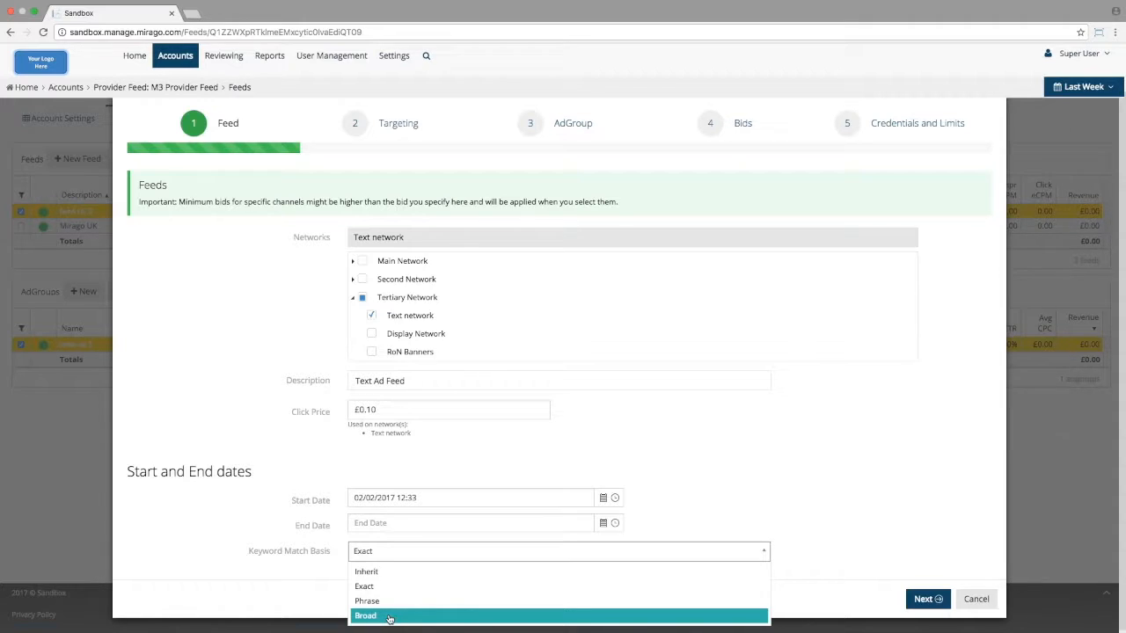
{"action": "mouse_move", "coordinate": [391, 601]}
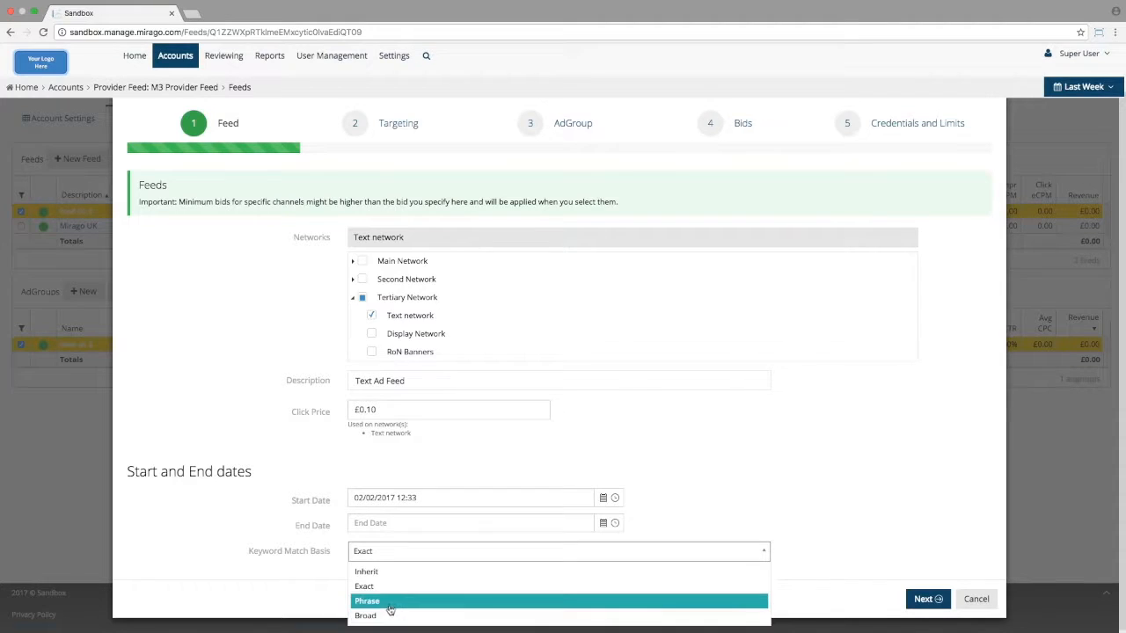
{"action": "left_click", "coordinate": [367, 601]}
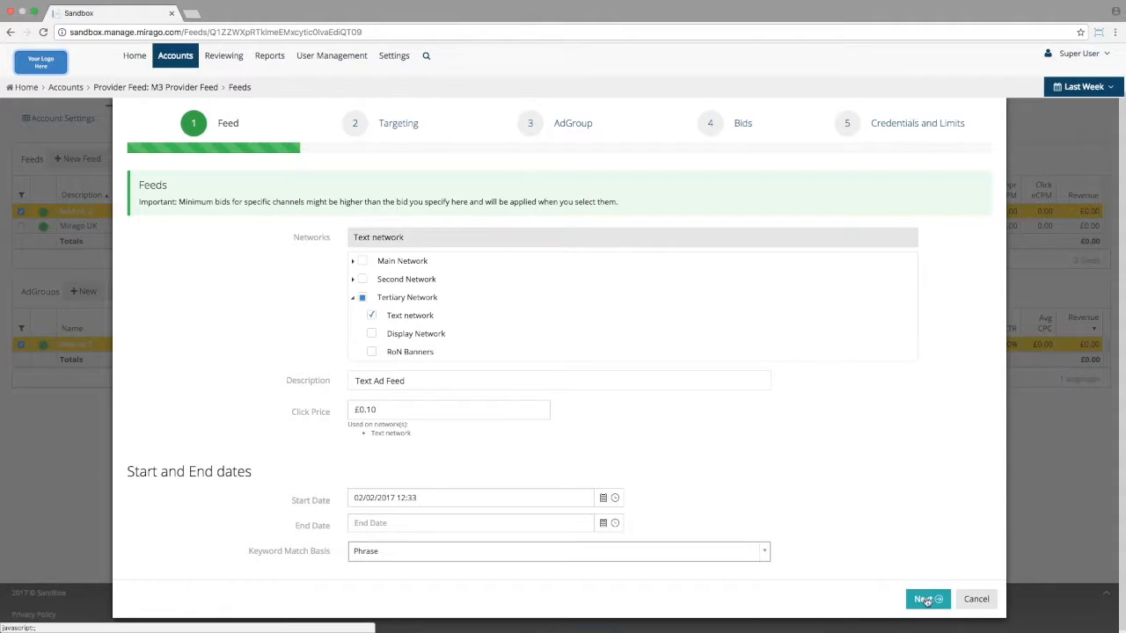
Step: On Targeting, turn Location, Browsers and Frequency Capping on then off, and continue
{"action": "left_click", "coordinate": [927, 599]}
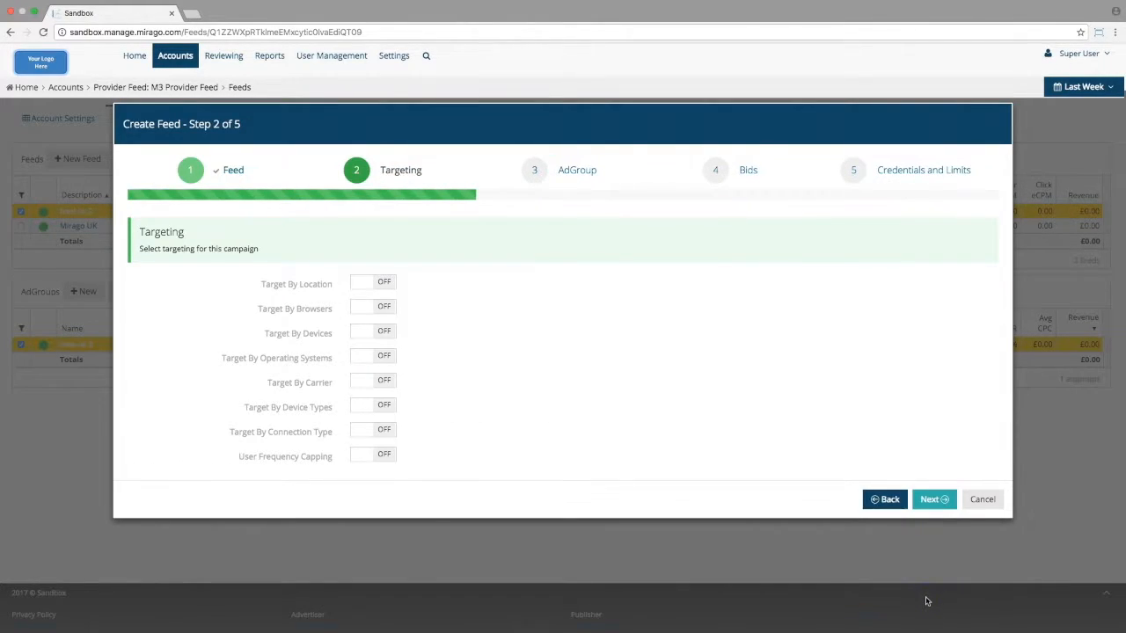
{"action": "mouse_move", "coordinate": [343, 284]}
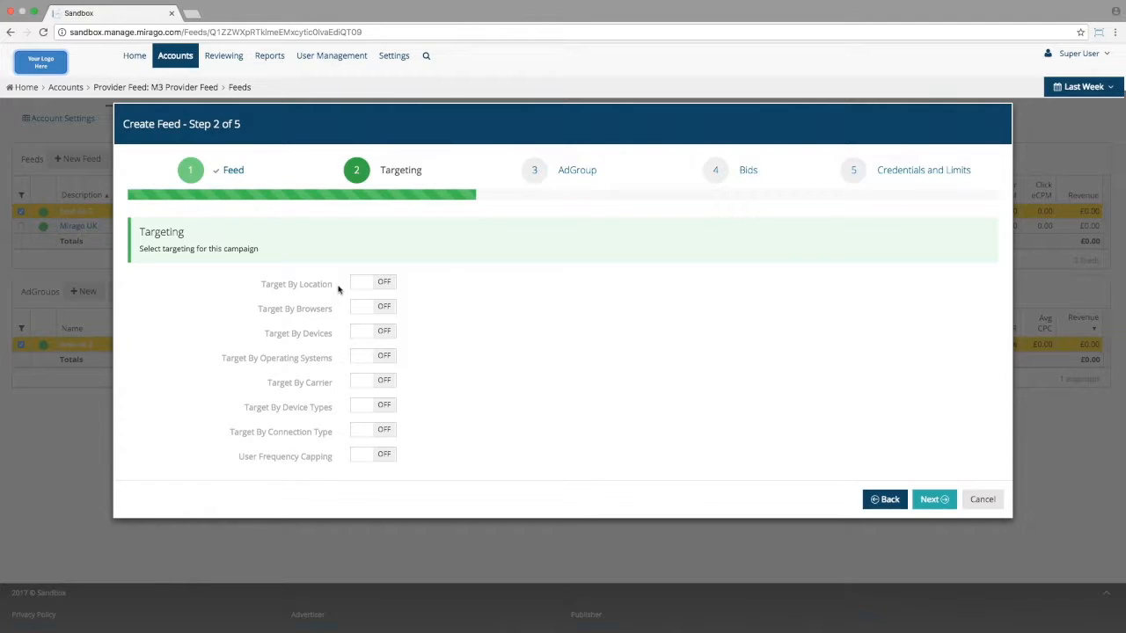
{"action": "mouse_move", "coordinate": [342, 289]}
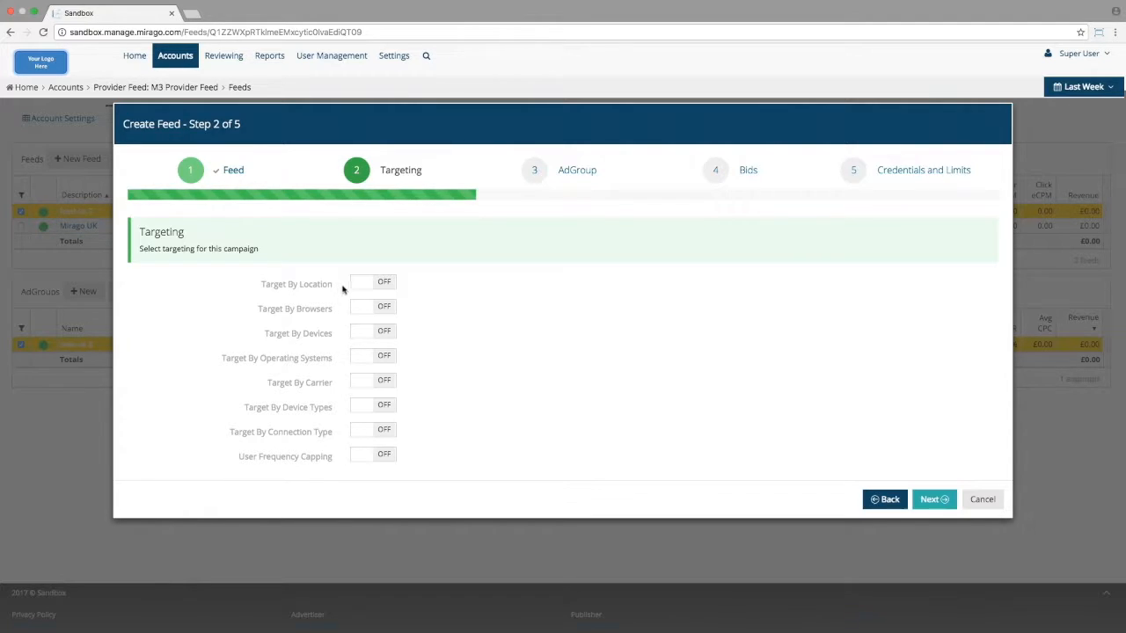
{"action": "left_click", "coordinate": [370, 282]}
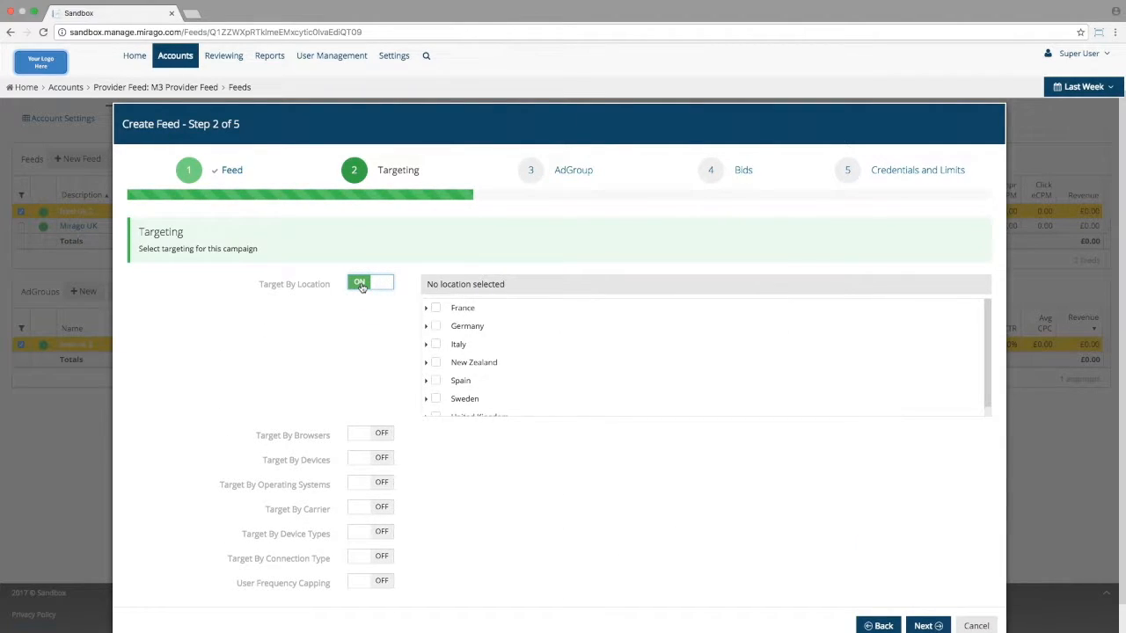
{"action": "left_click", "coordinate": [369, 284]}
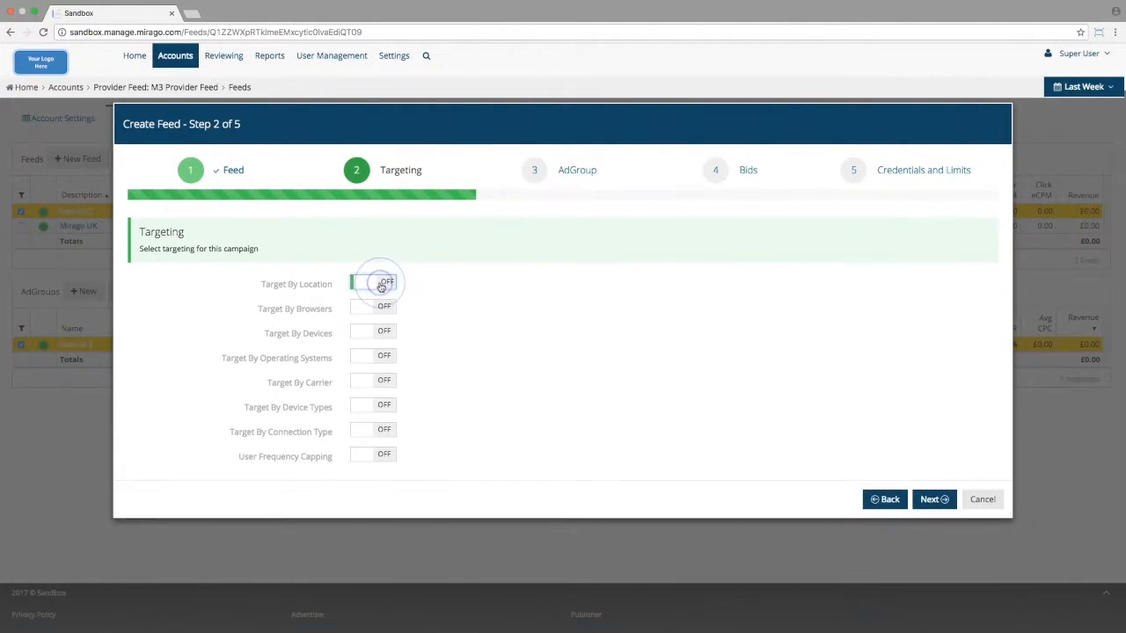
{"action": "left_click", "coordinate": [371, 308]}
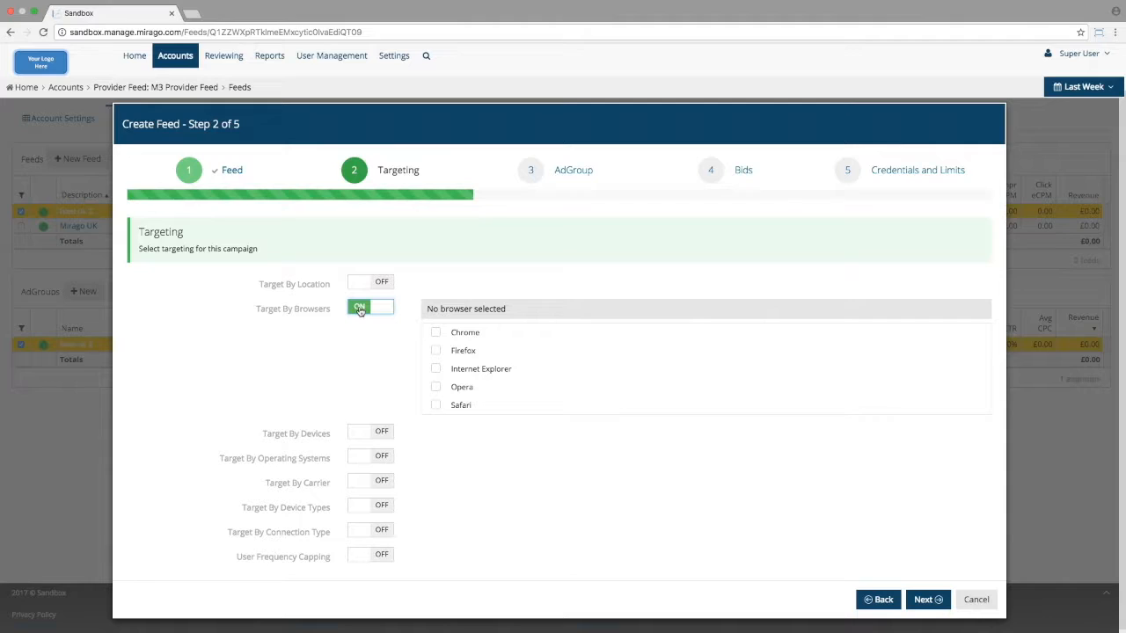
{"action": "left_click", "coordinate": [369, 308]}
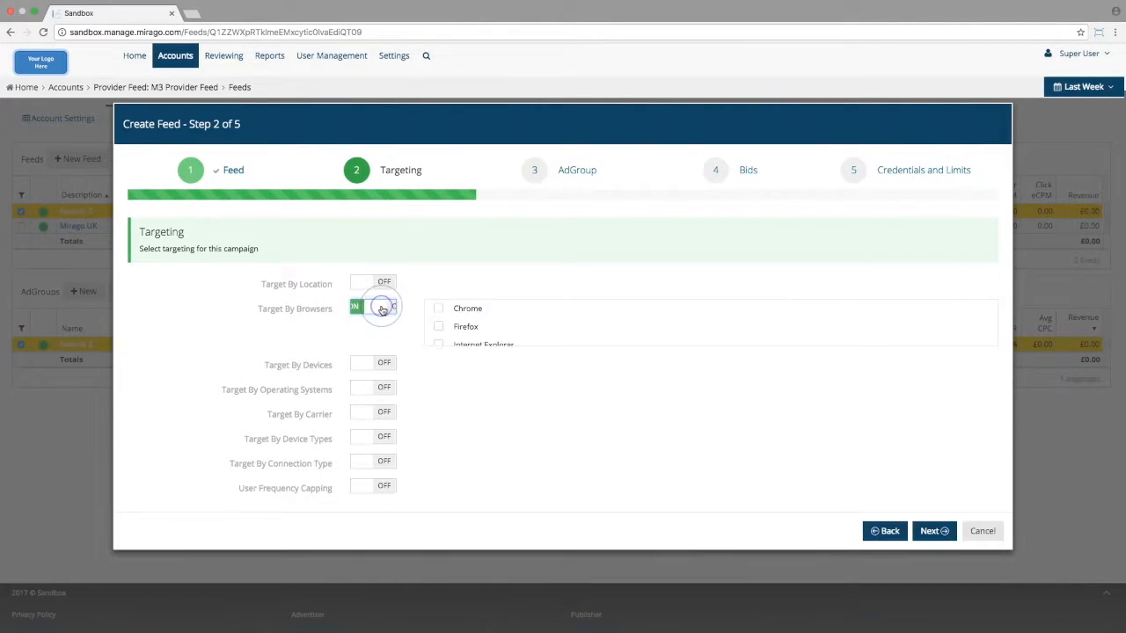
{"action": "left_click", "coordinate": [372, 456]}
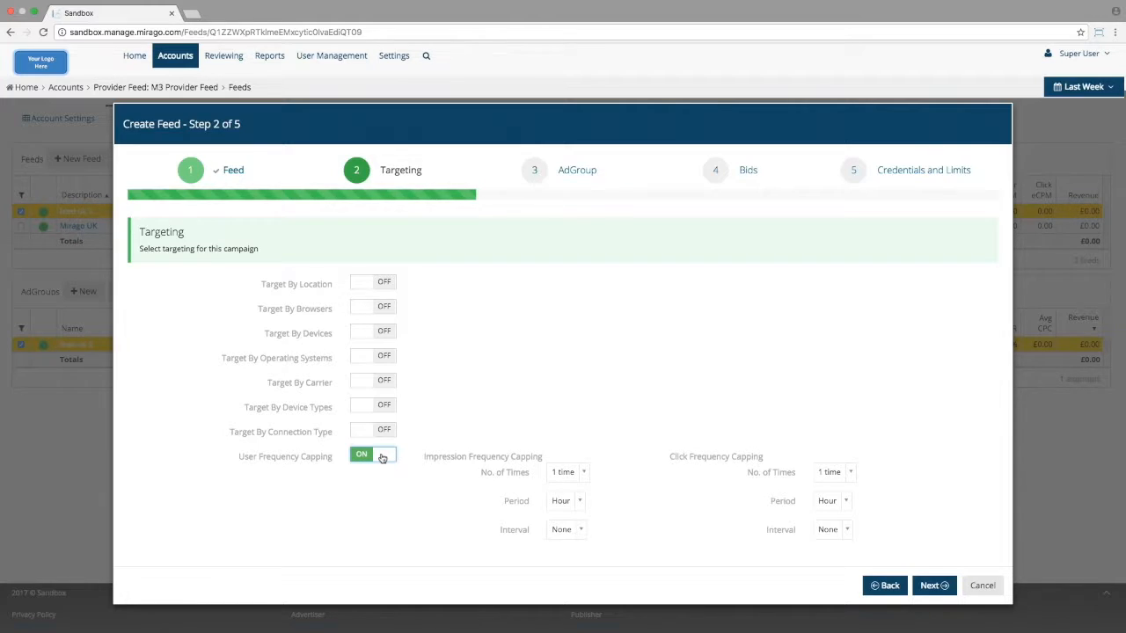
{"action": "left_click", "coordinate": [372, 454]}
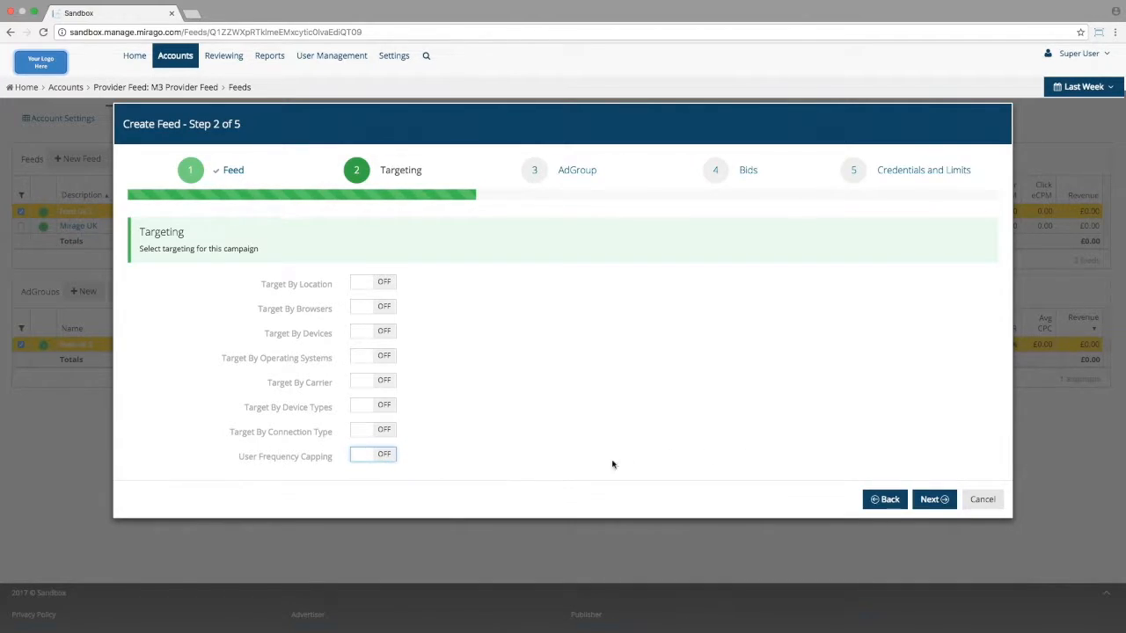
{"action": "left_click", "coordinate": [934, 498]}
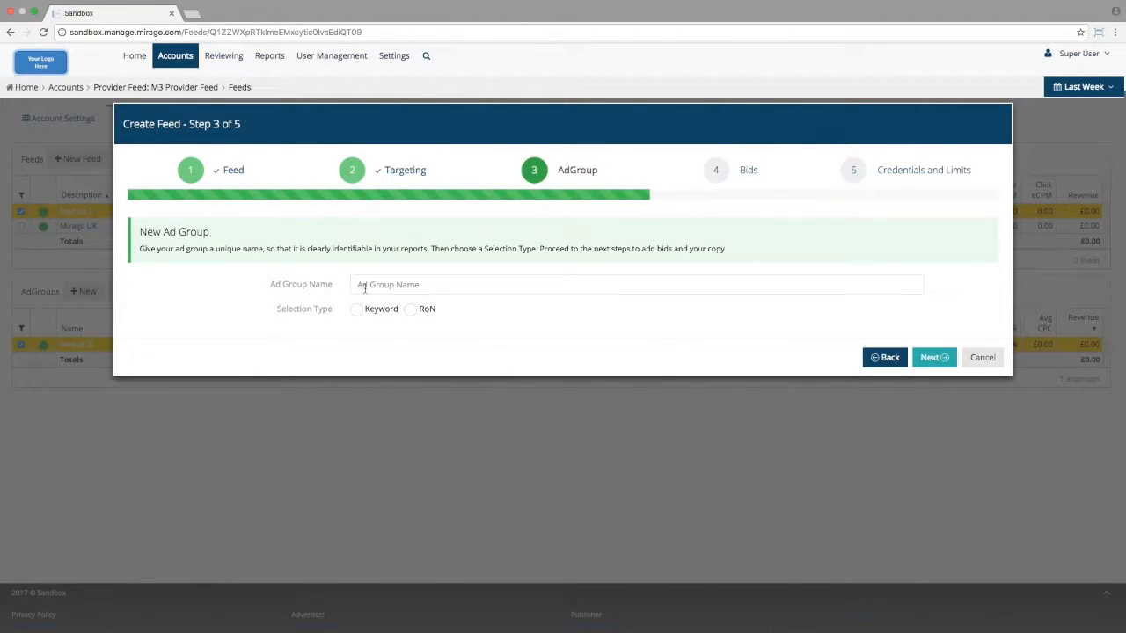
Step: Name the ad group 'Text Ad Feed', choose Keyword selection, and continue to Bids
{"action": "left_click", "coordinate": [636, 284]}
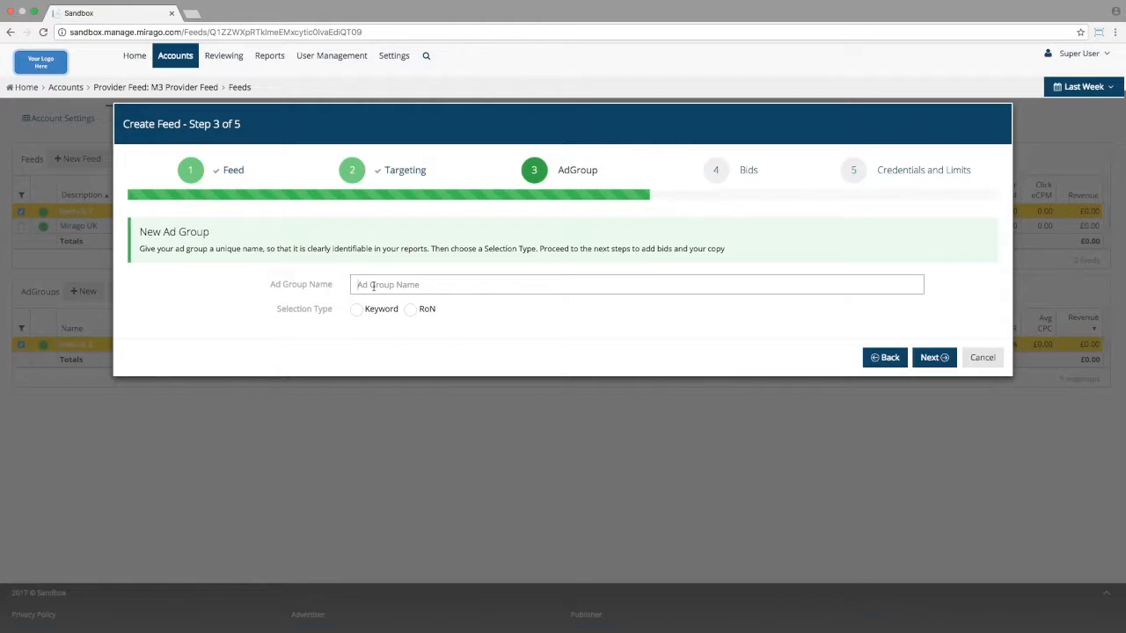
{"action": "type", "text": "Te"}
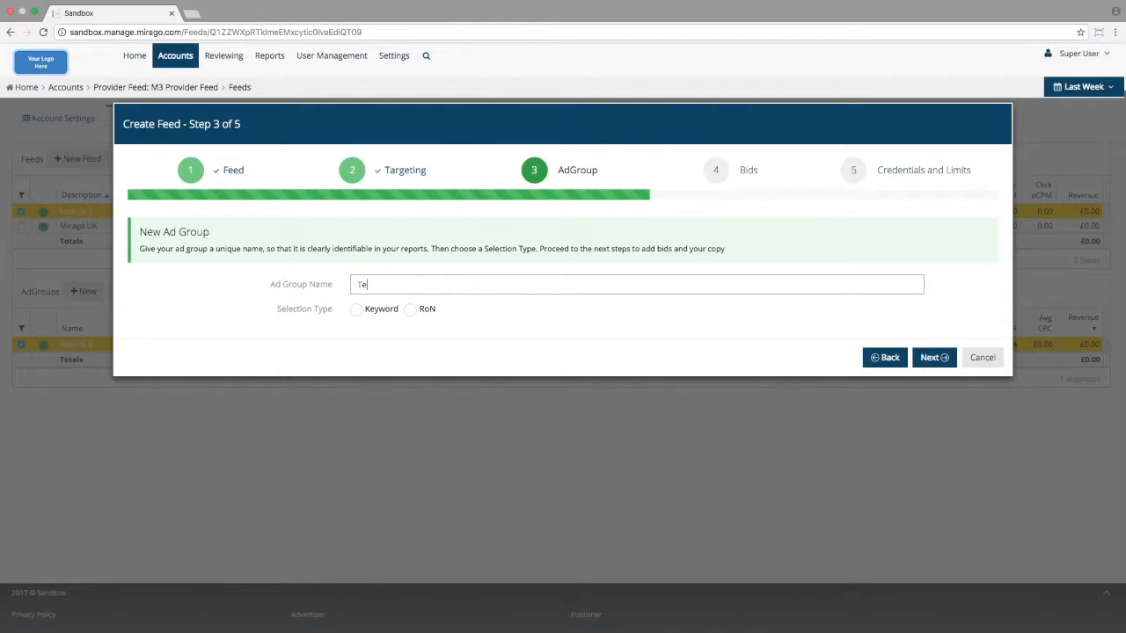
{"action": "type", "text": "xt A"}
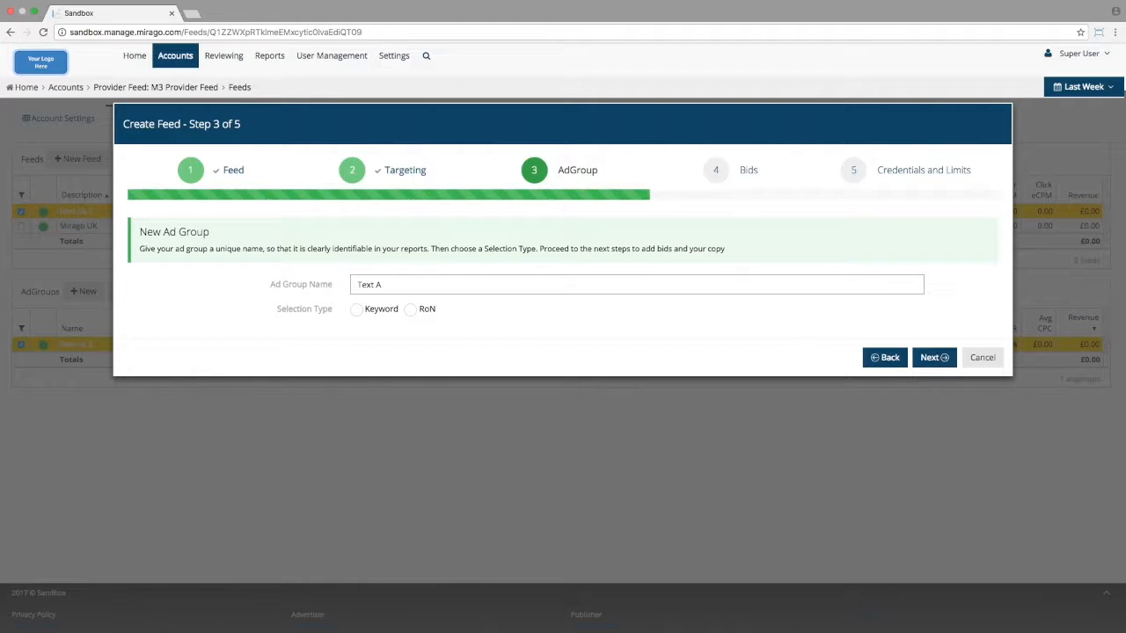
{"action": "type", "text": "d Fe"}
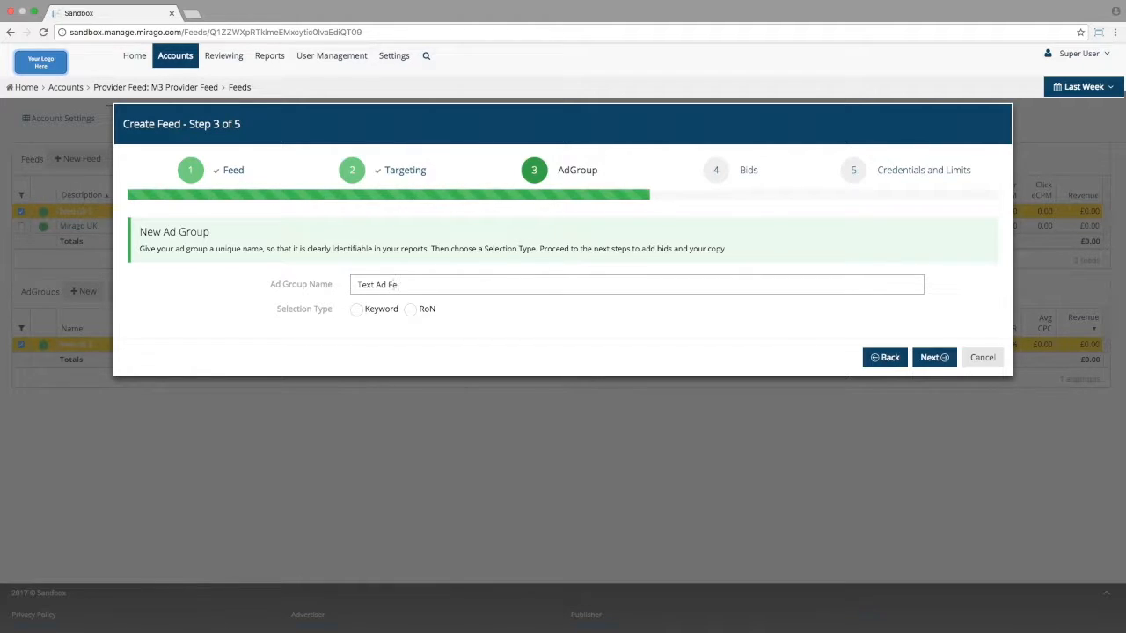
{"action": "type", "text": "ed"}
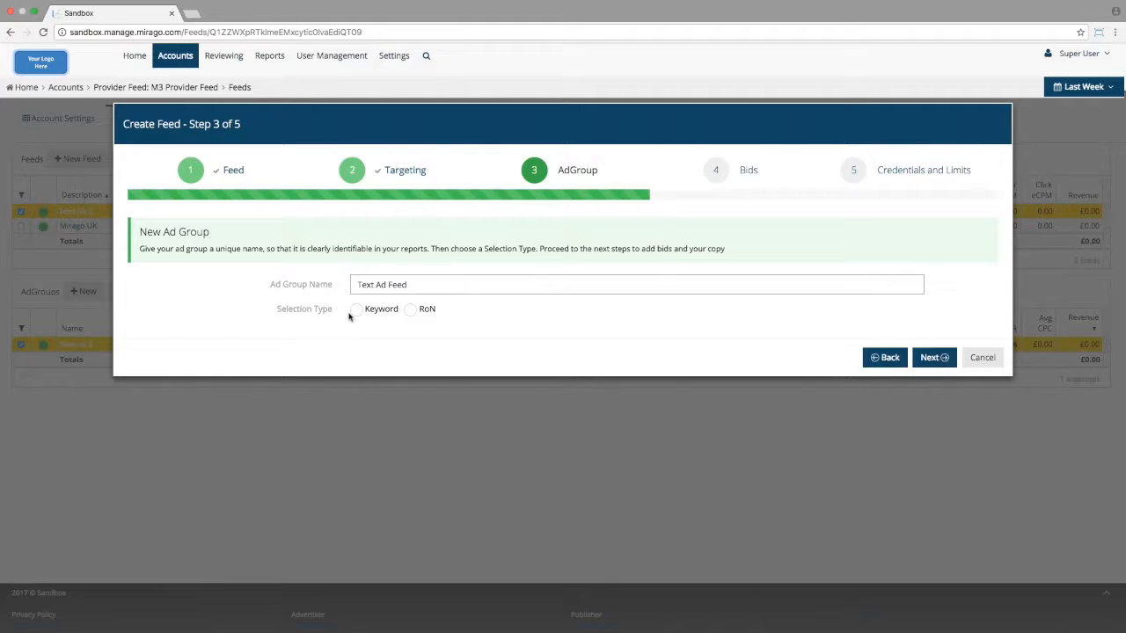
{"action": "left_click", "coordinate": [356, 308]}
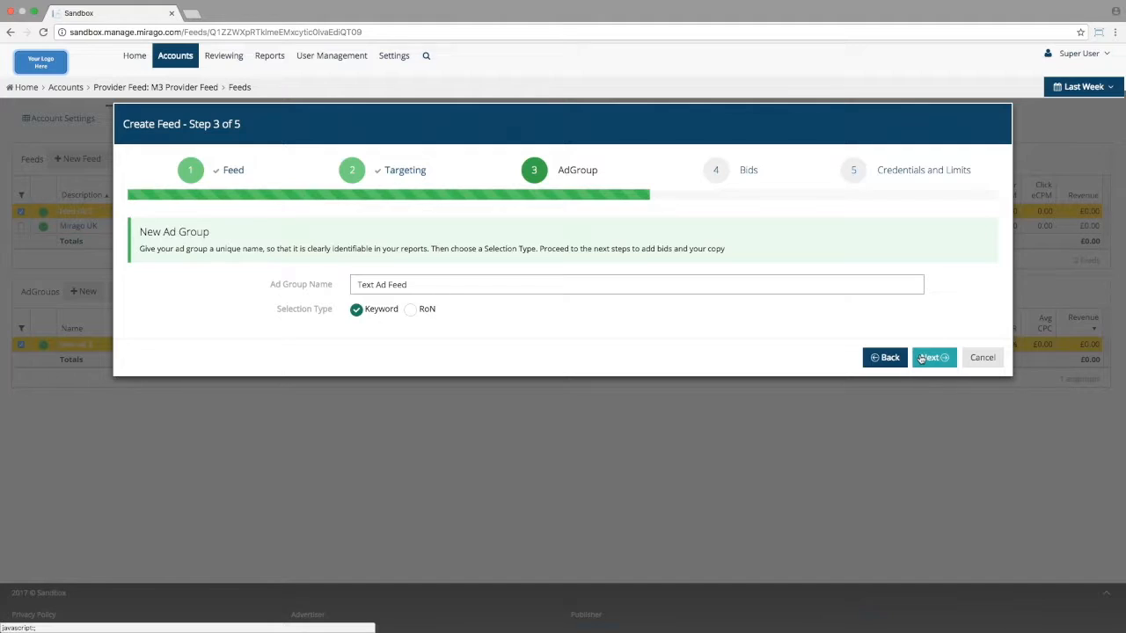
{"action": "left_click", "coordinate": [933, 357]}
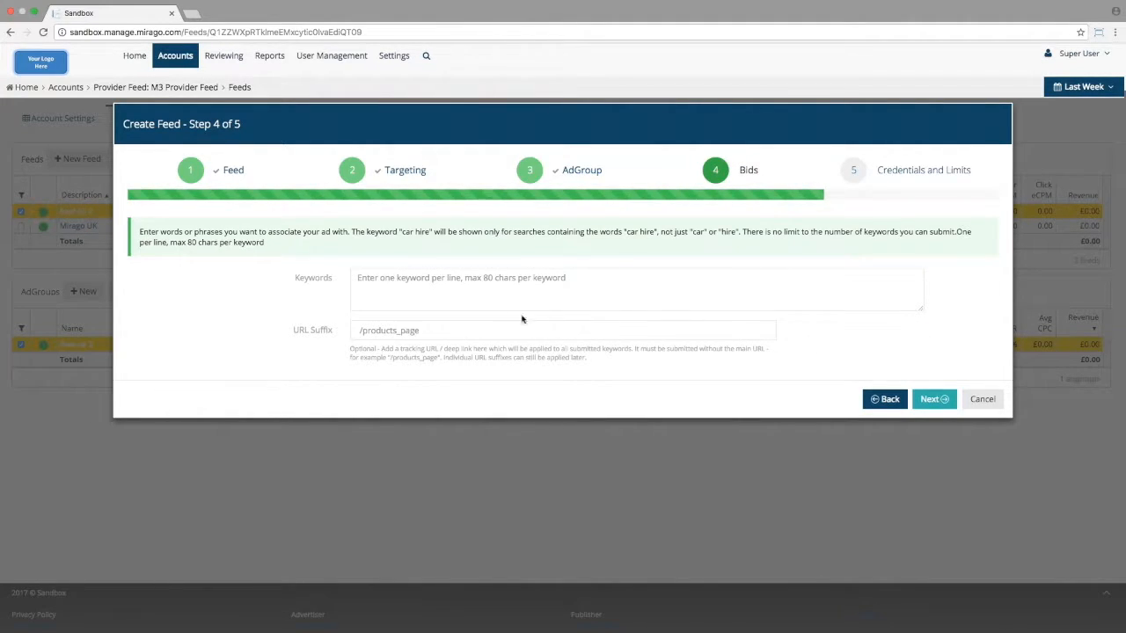
Step: Enter keywords such as 'cheap holiday to greece', then go back to AdGroup
{"action": "left_click", "coordinate": [636, 289]}
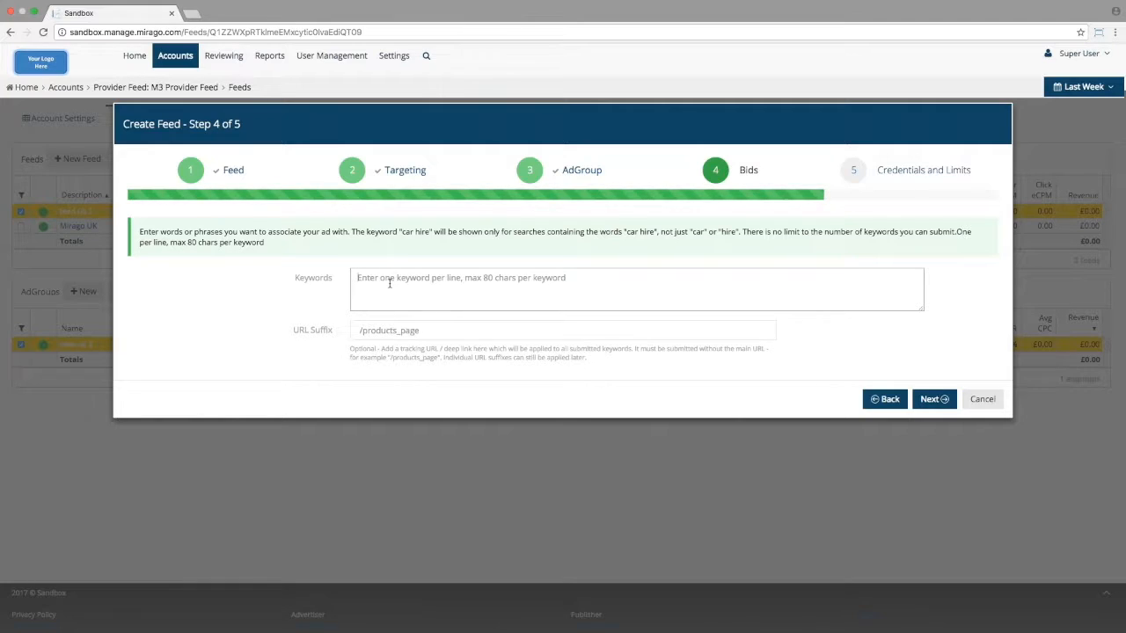
{"action": "type", "text": "cheap holiday to greece"}
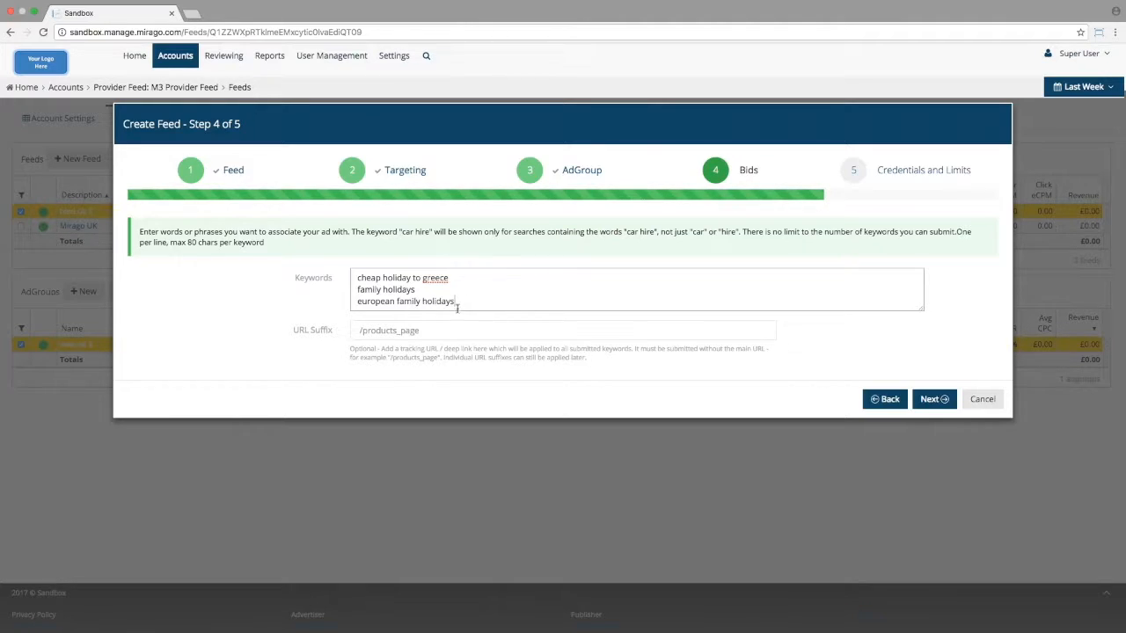
{"action": "left_click", "coordinate": [563, 330]}
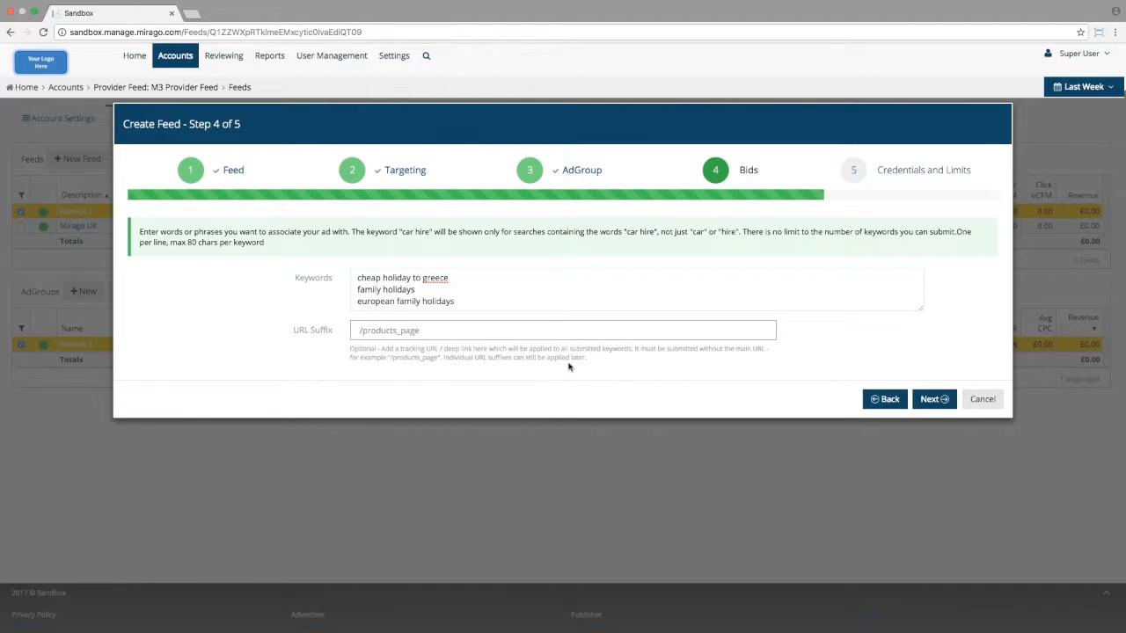
{"action": "left_click", "coordinate": [884, 399]}
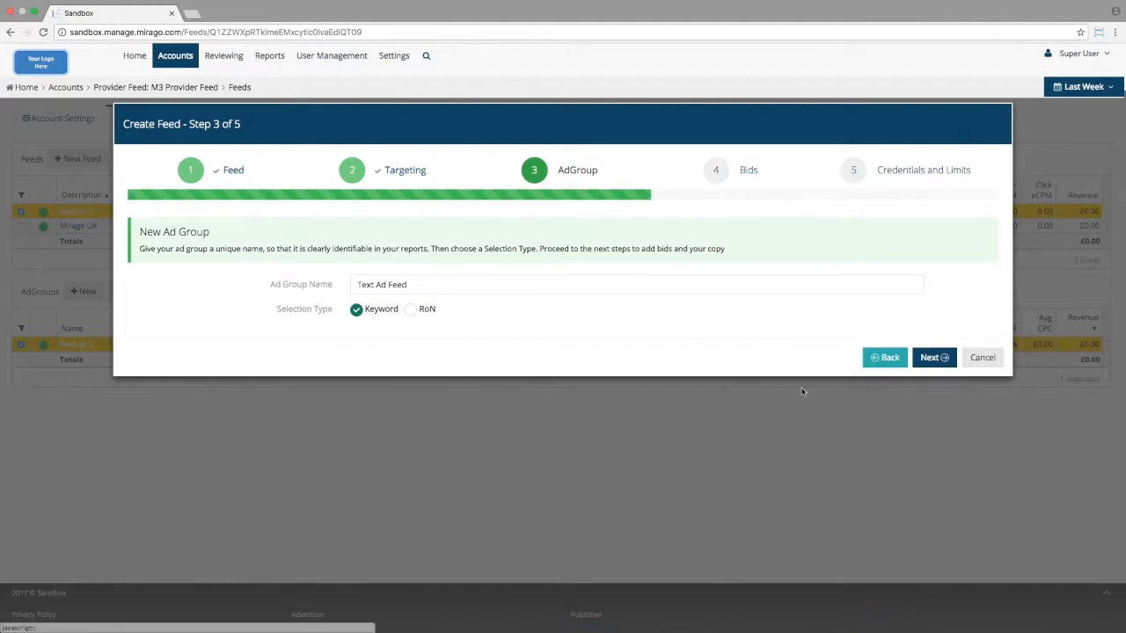
Step: Switch the ad group to RoN selection and advance to Credentials and Limits
{"action": "left_click", "coordinate": [410, 308]}
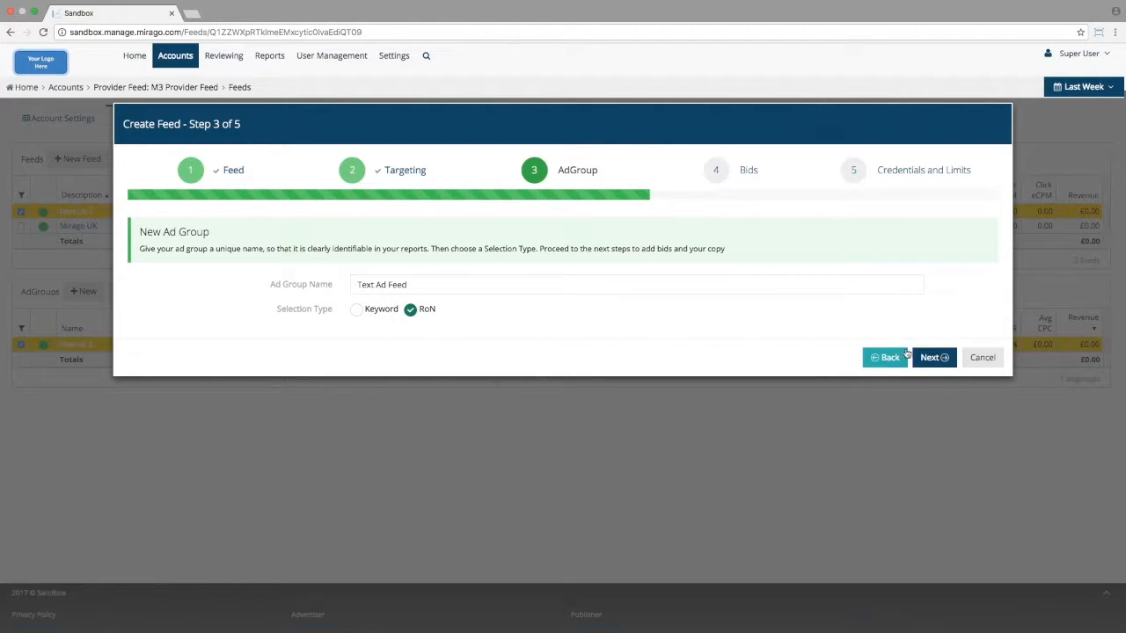
{"action": "left_click", "coordinate": [934, 357]}
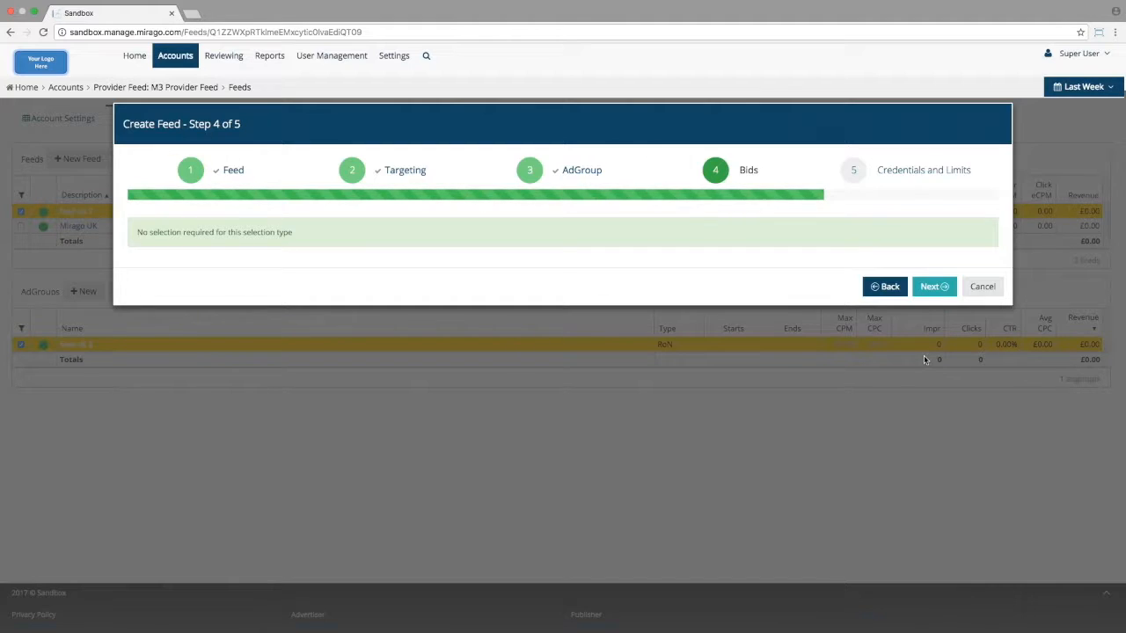
{"action": "left_click", "coordinate": [934, 285]}
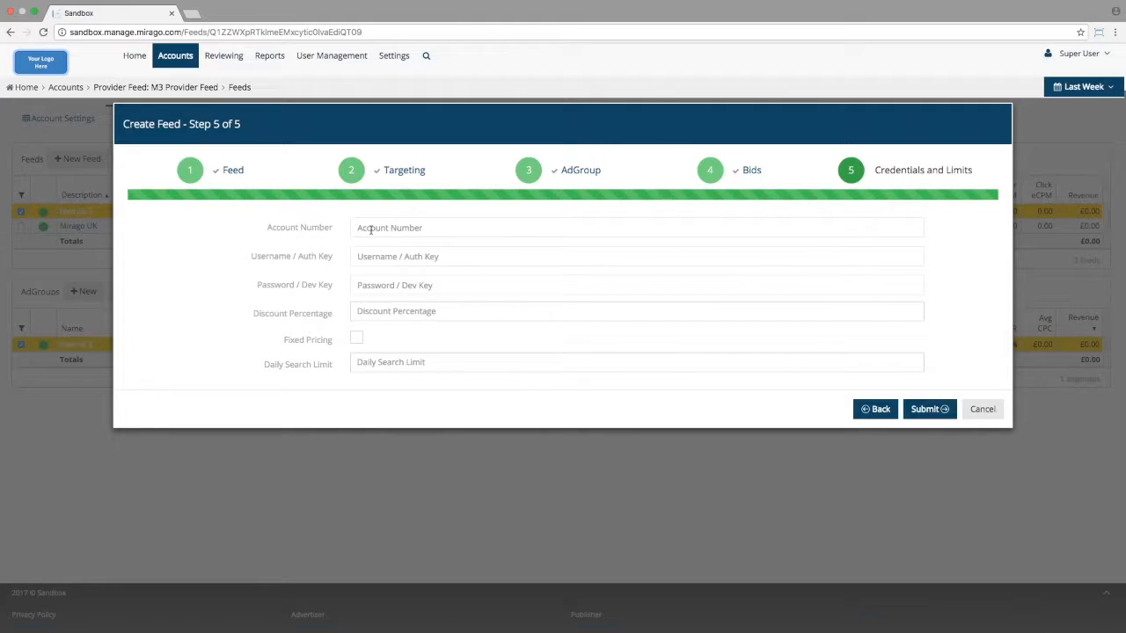
{"action": "left_click", "coordinate": [635, 227]}
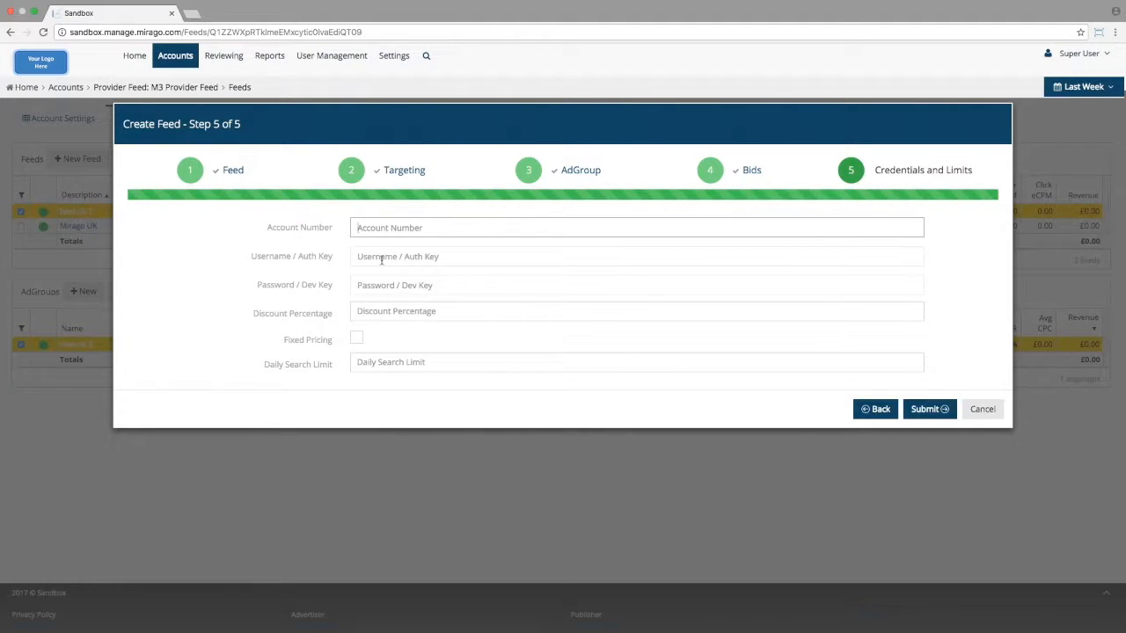
{"action": "left_click", "coordinate": [636, 256]}
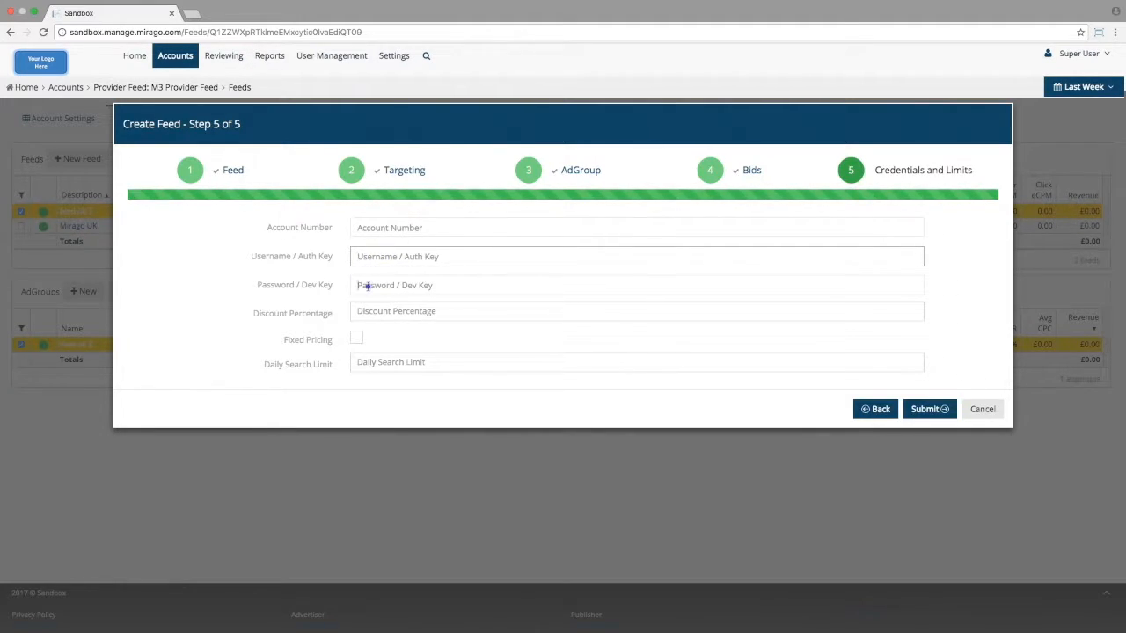
{"action": "left_click", "coordinate": [636, 285]}
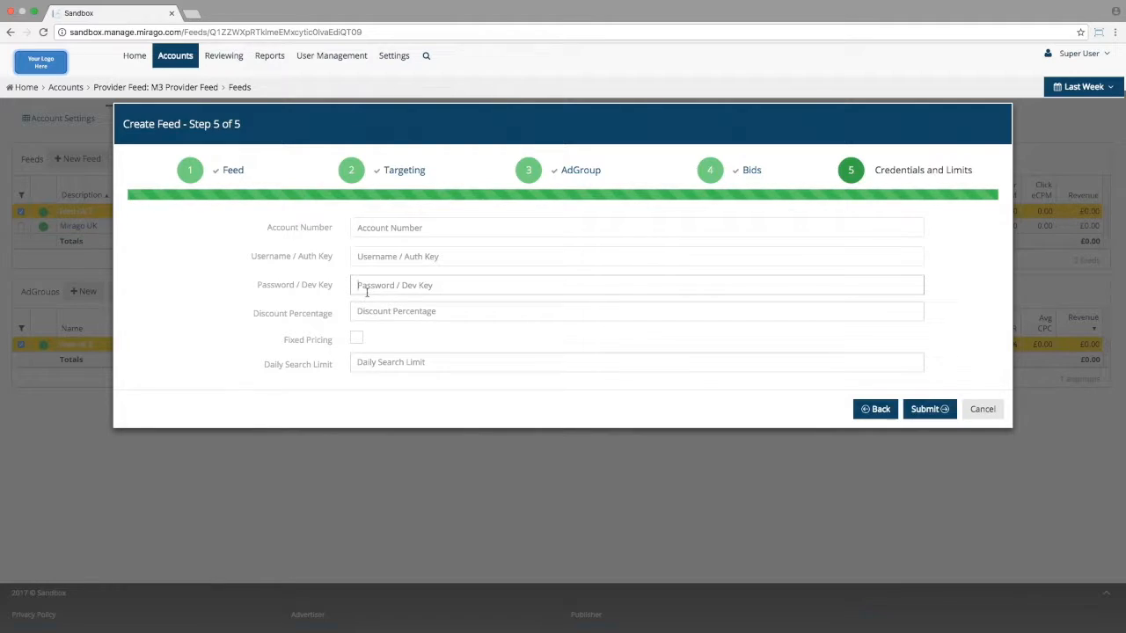
{"action": "left_click", "coordinate": [637, 311]}
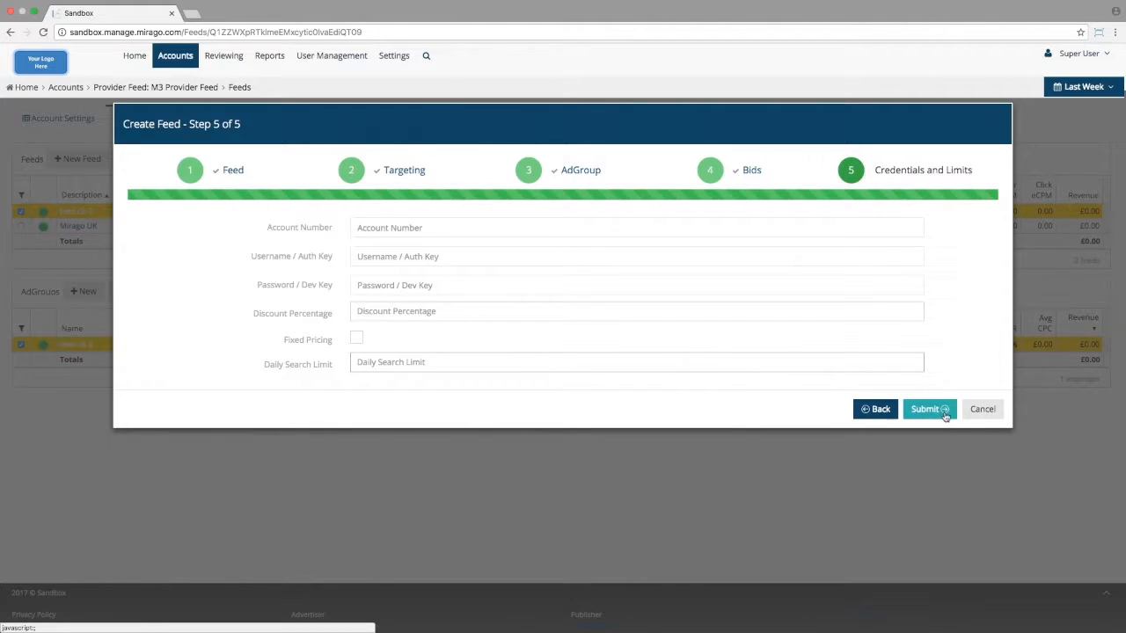
Step: Submit the Create Feed wizard so 'Text Ad Feed' joins the Feeds list
{"action": "left_click", "coordinate": [925, 409]}
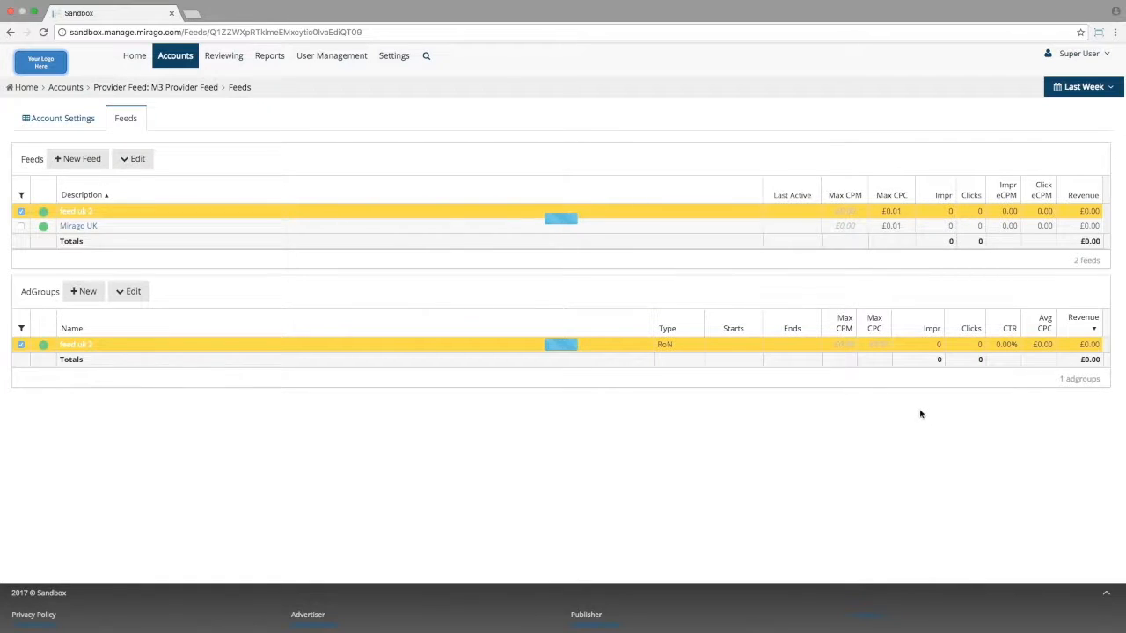
{"action": "left_click", "coordinate": [77, 158]}
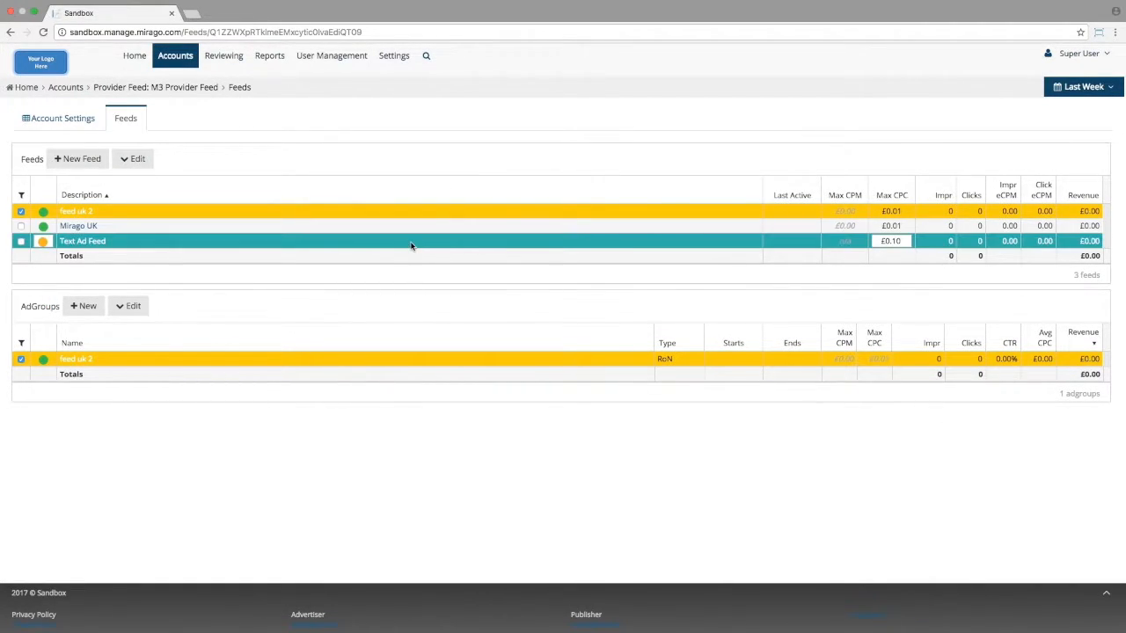